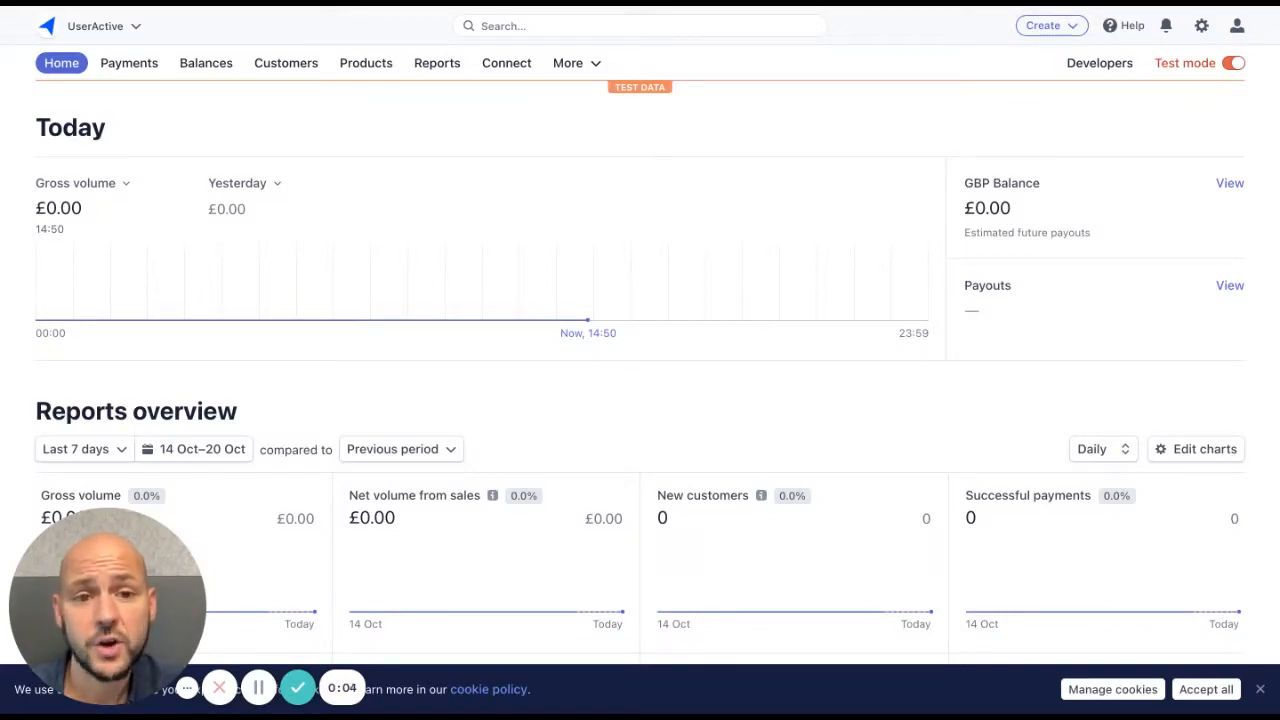
mouse_move(848, 362)
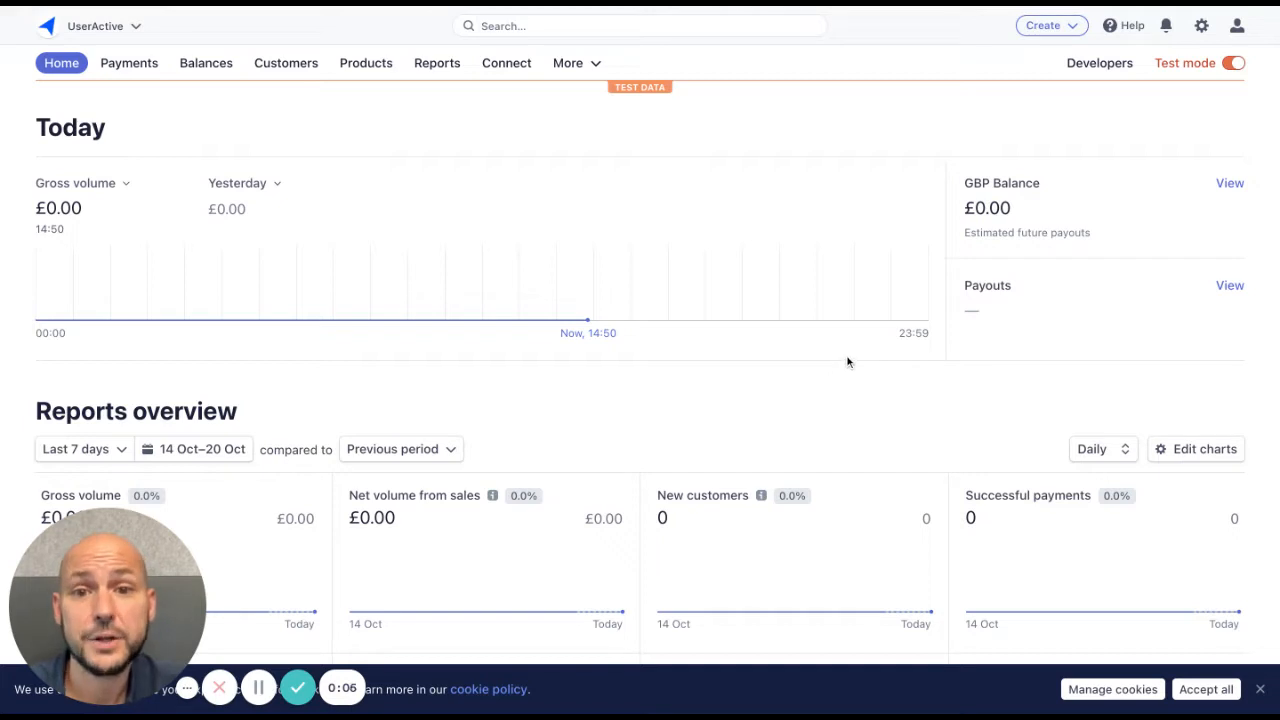
mouse_move(888, 172)
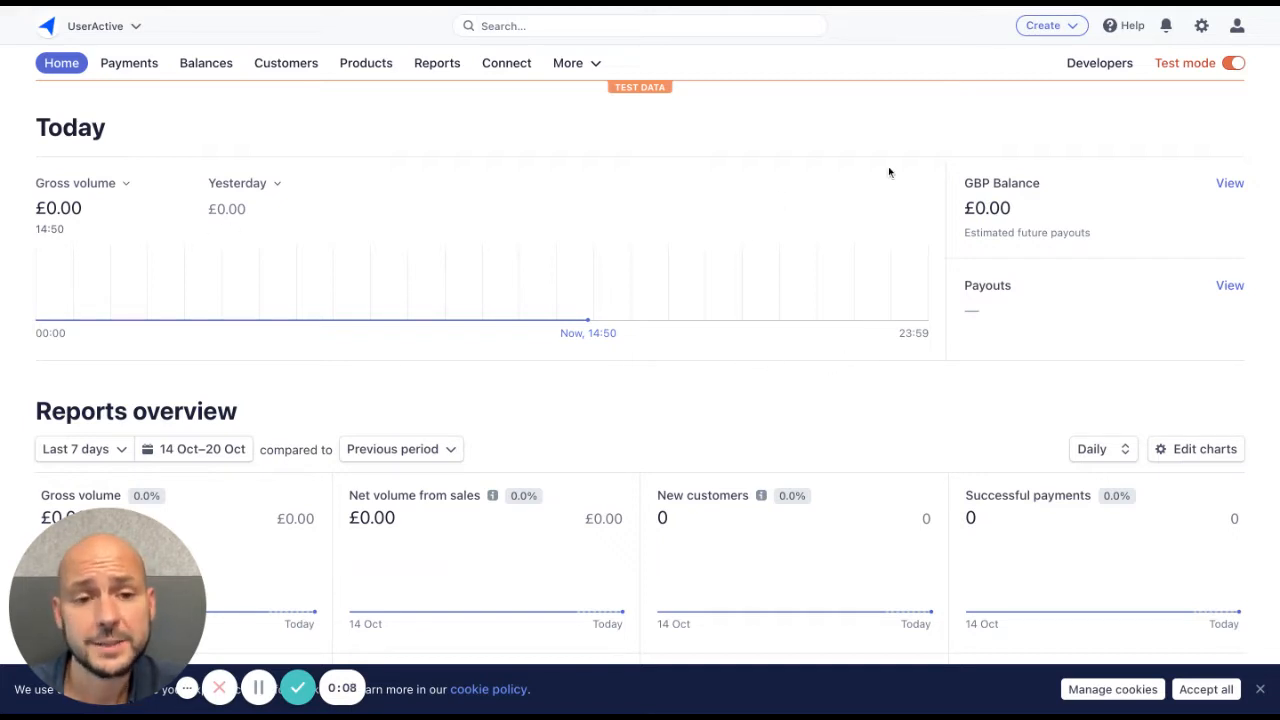
mouse_move(796, 128)
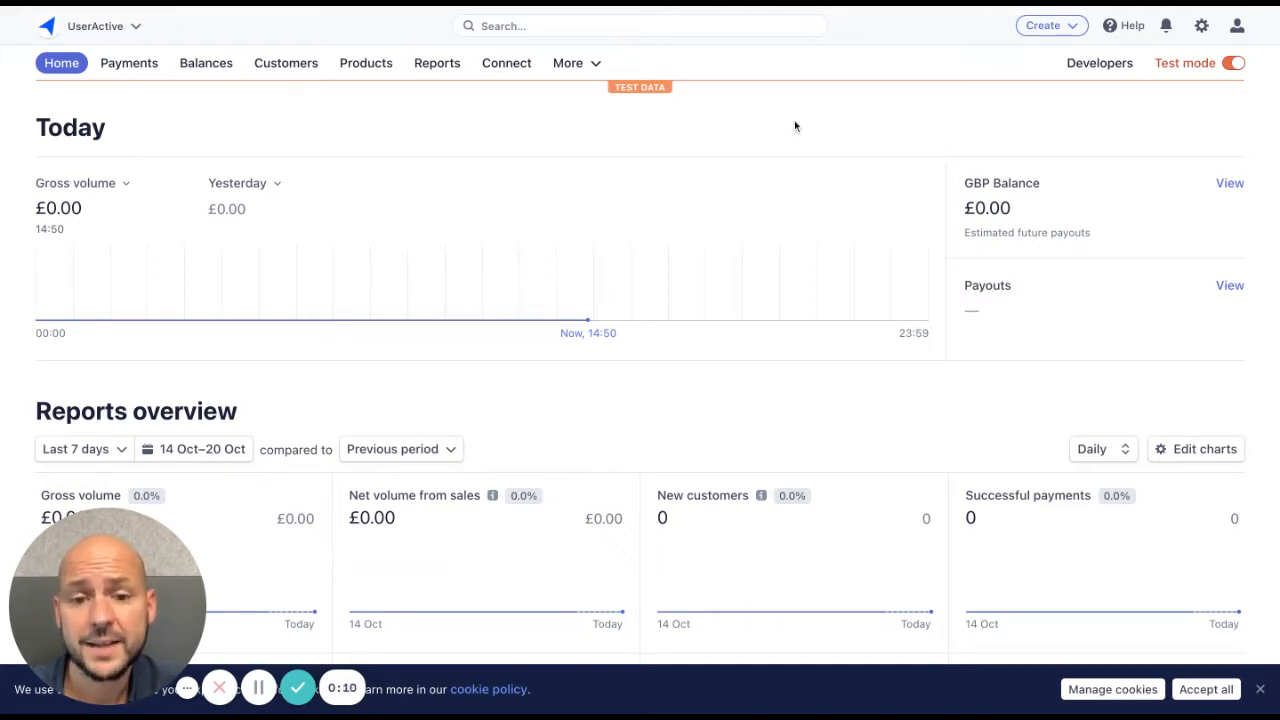
- Scroll through the home reports, then go to the list of all payments
scroll(down, 3)
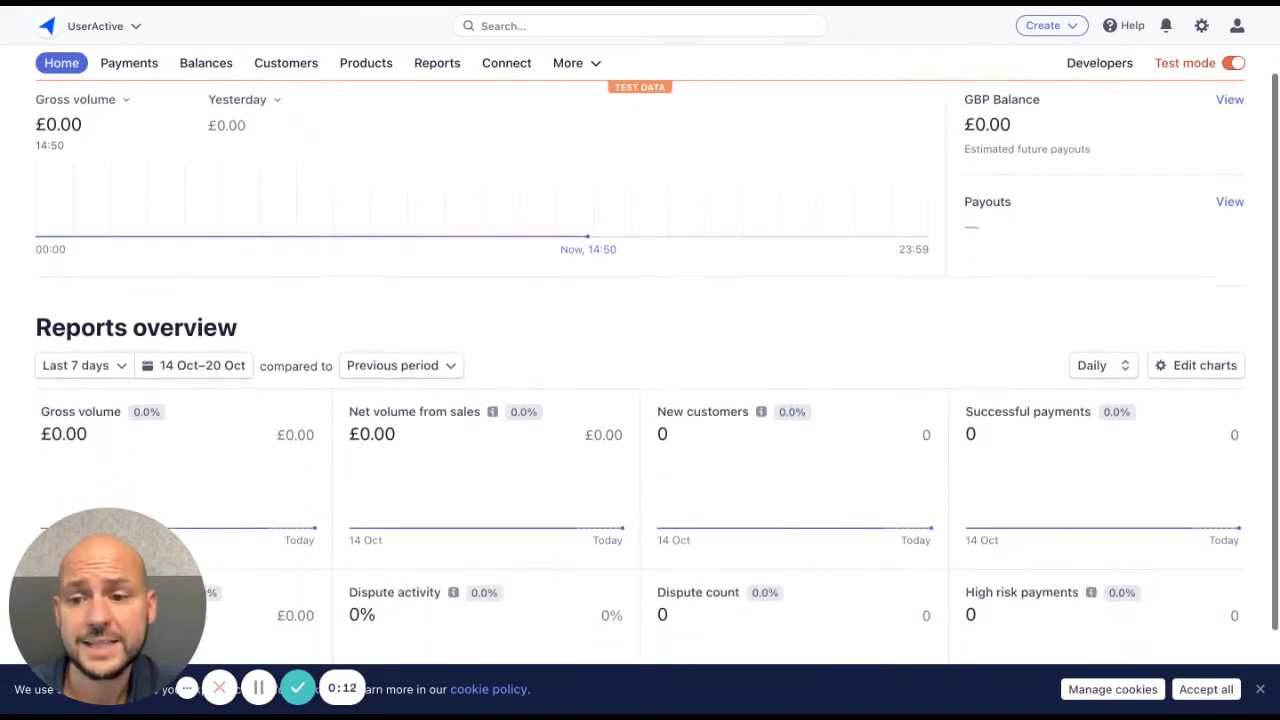
scroll(down, 3)
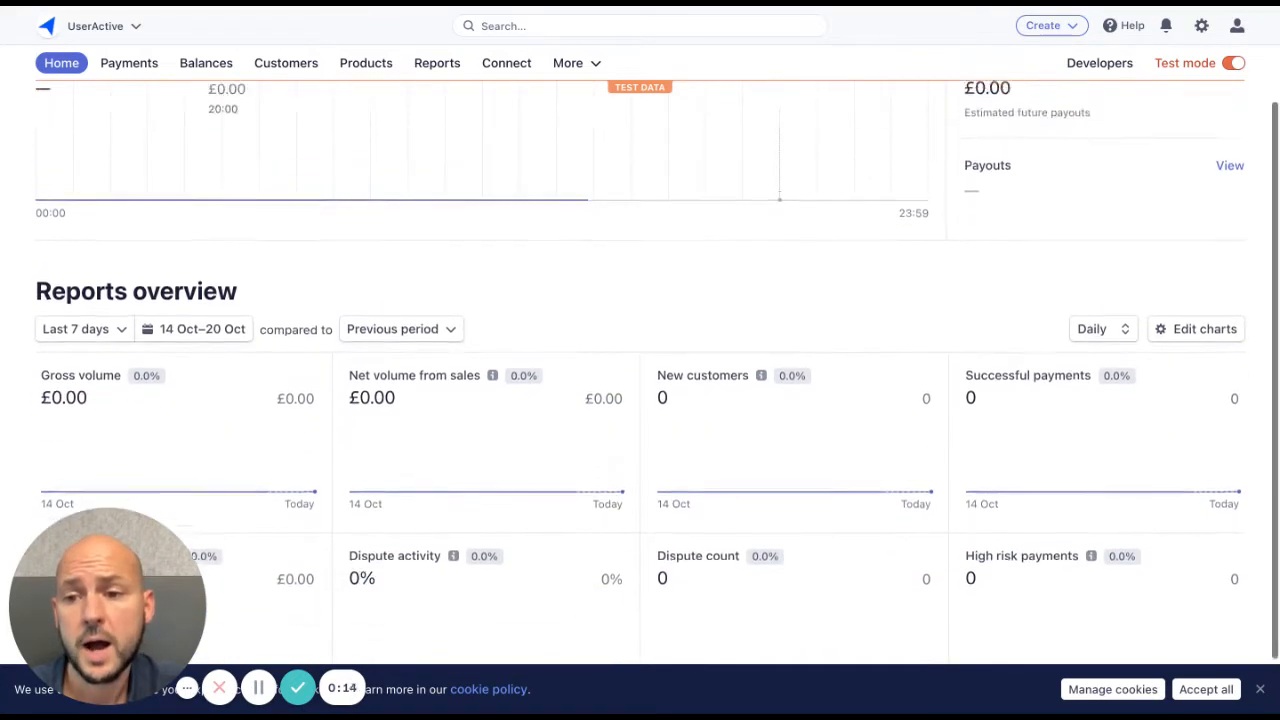
scroll(up, 3)
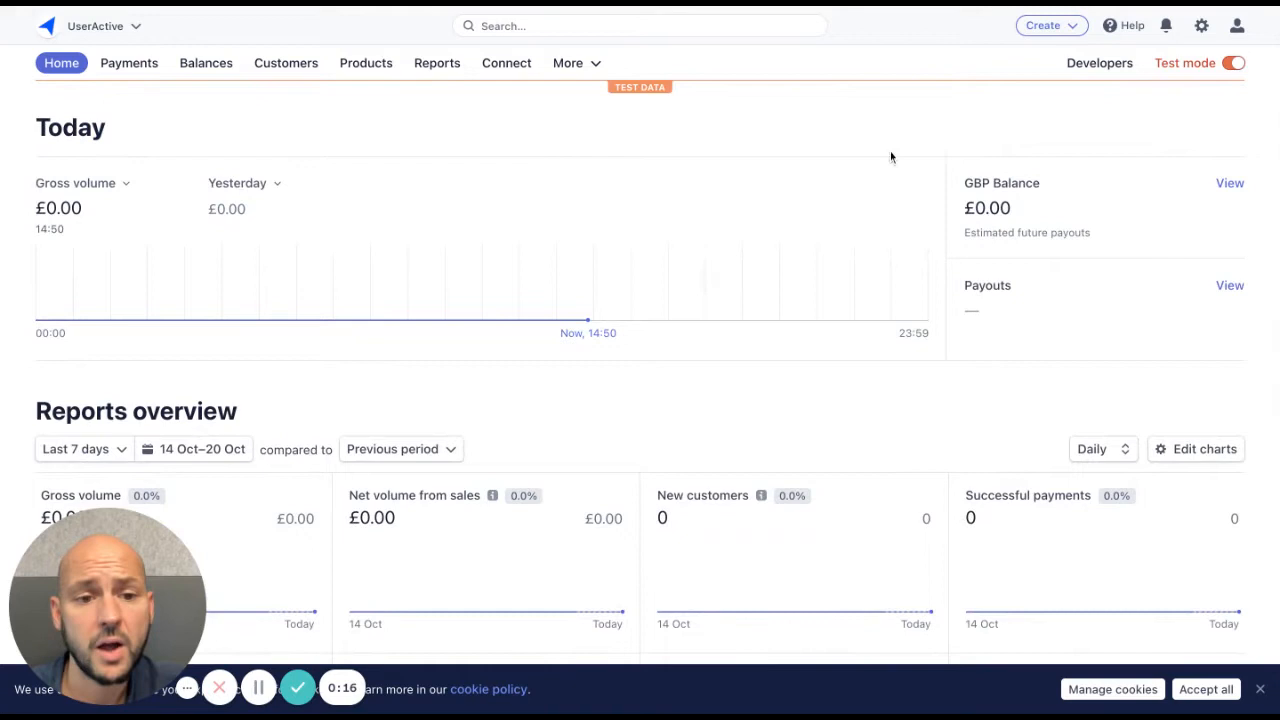
mouse_move(978, 296)
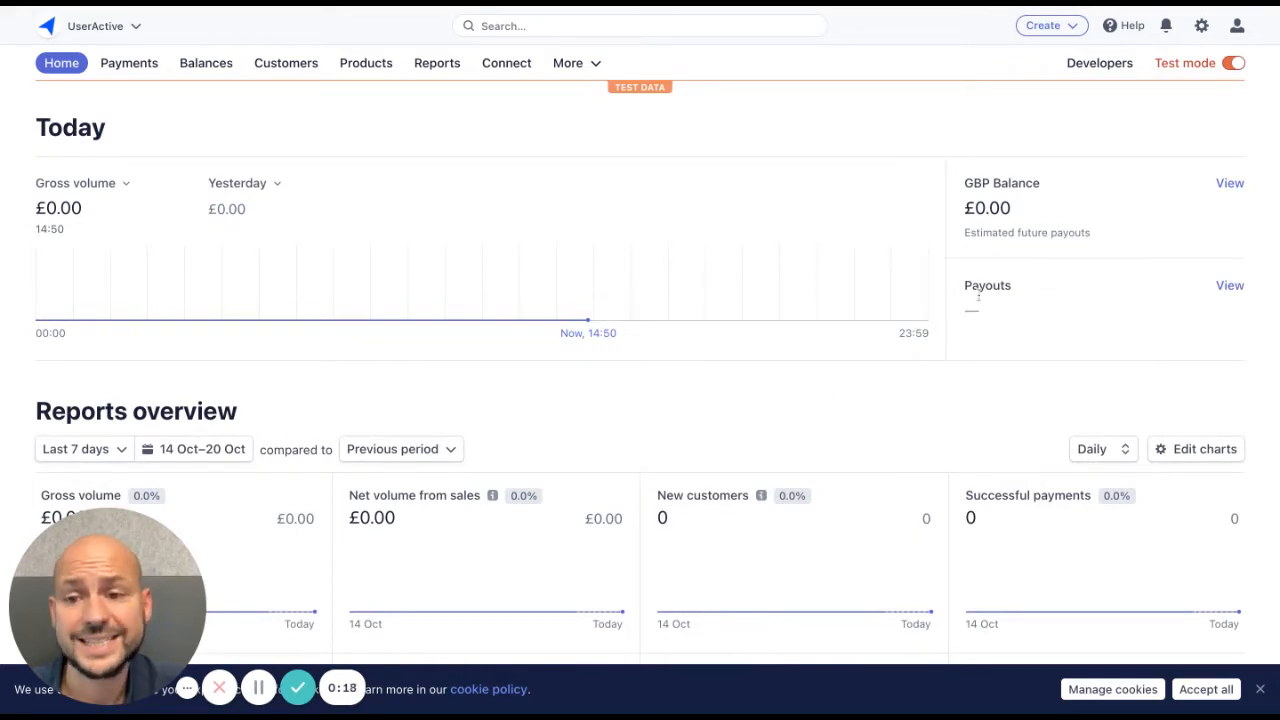
scroll(down, 3)
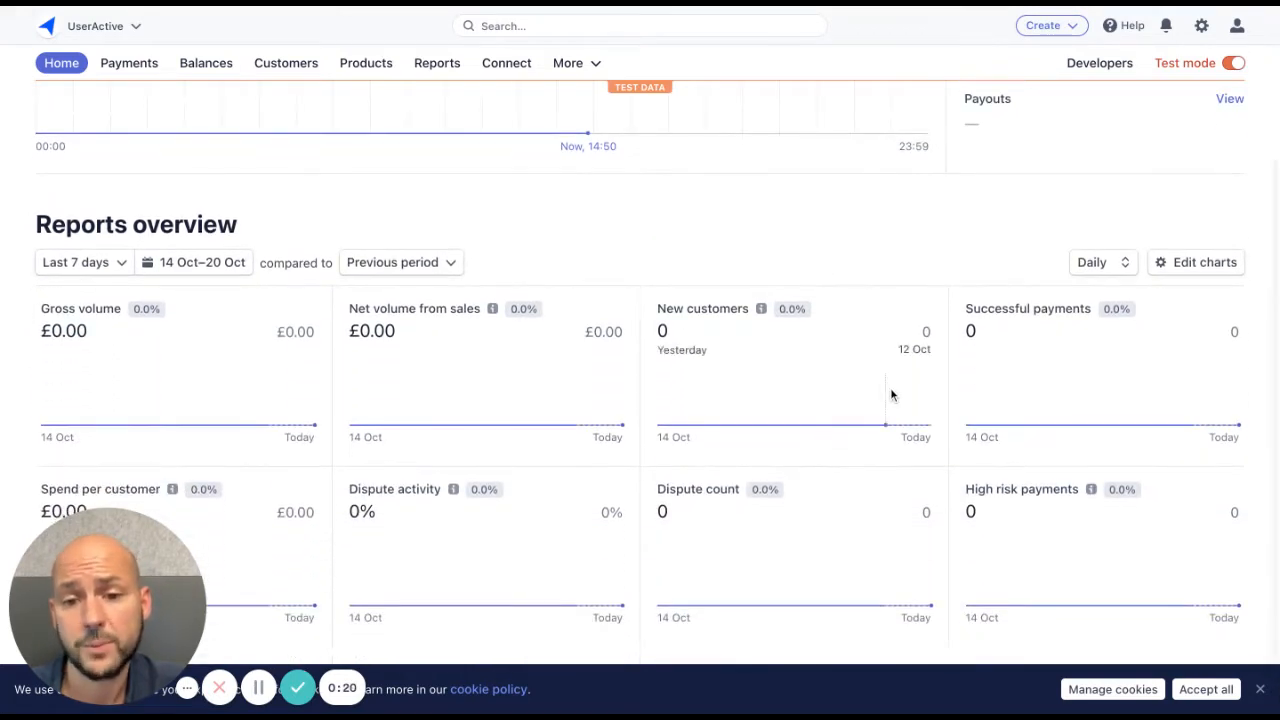
scroll(up, 3)
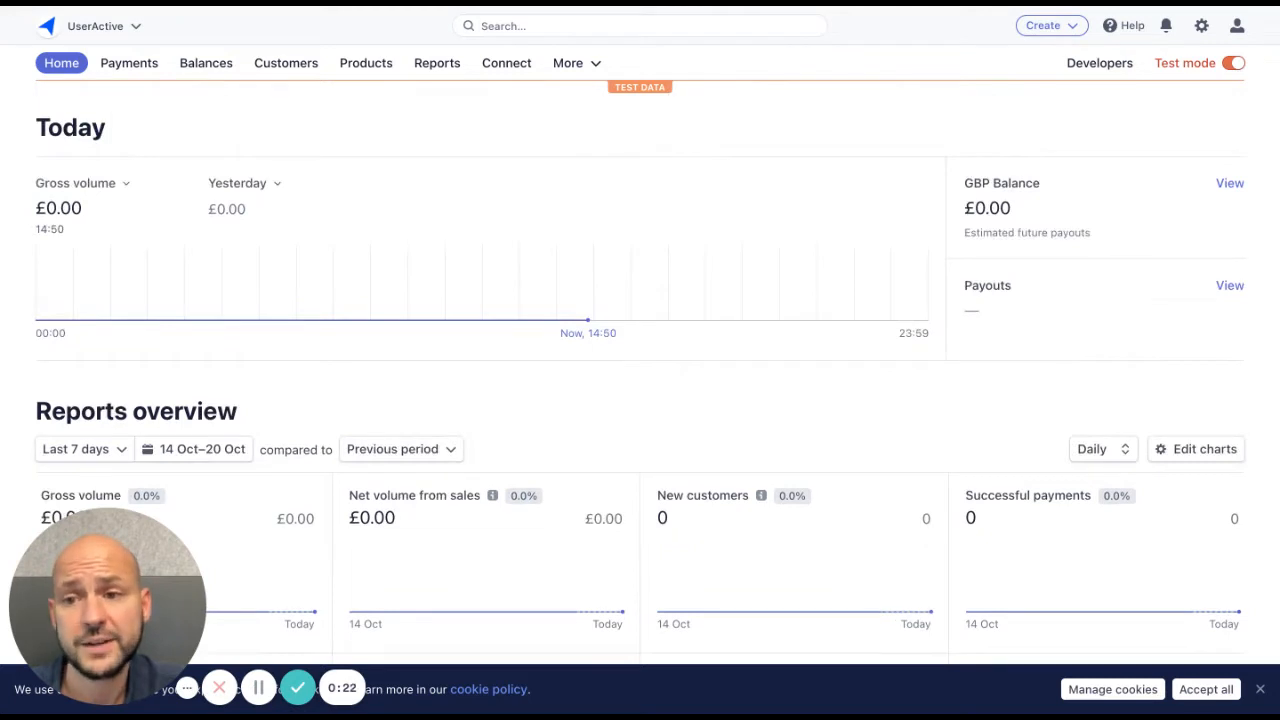
mouse_move(190, 132)
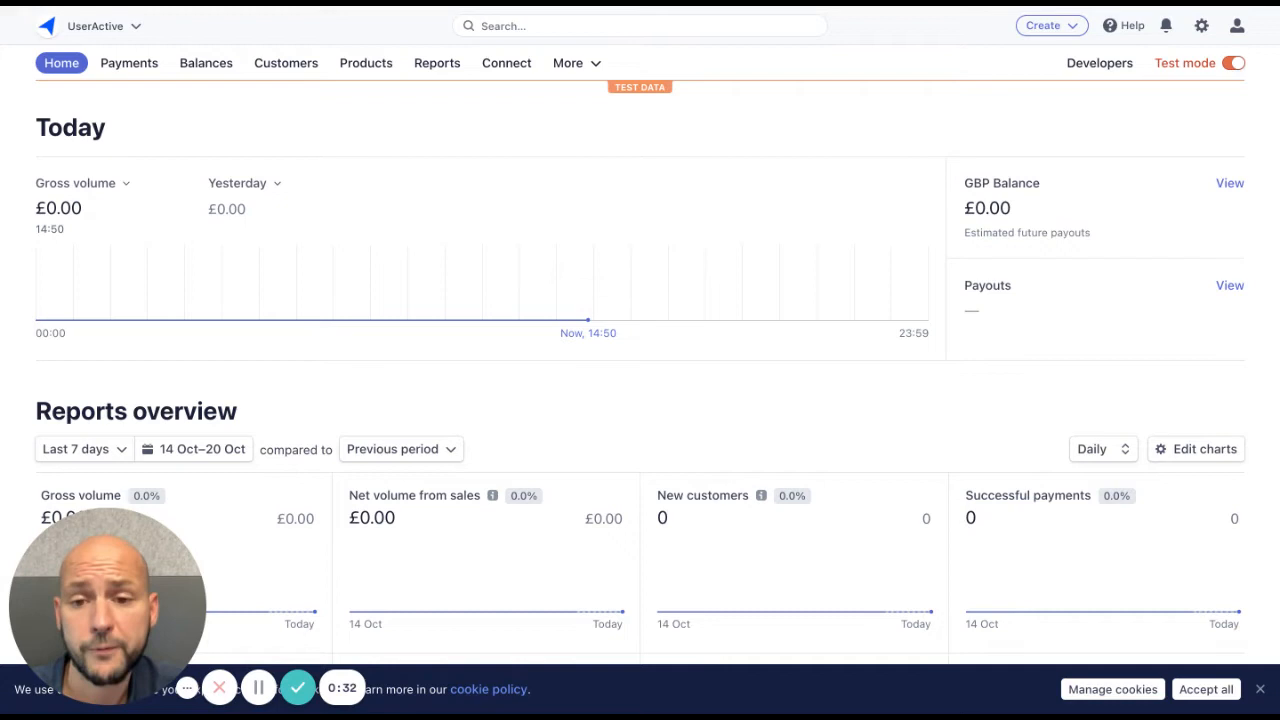
scroll(down, 3)
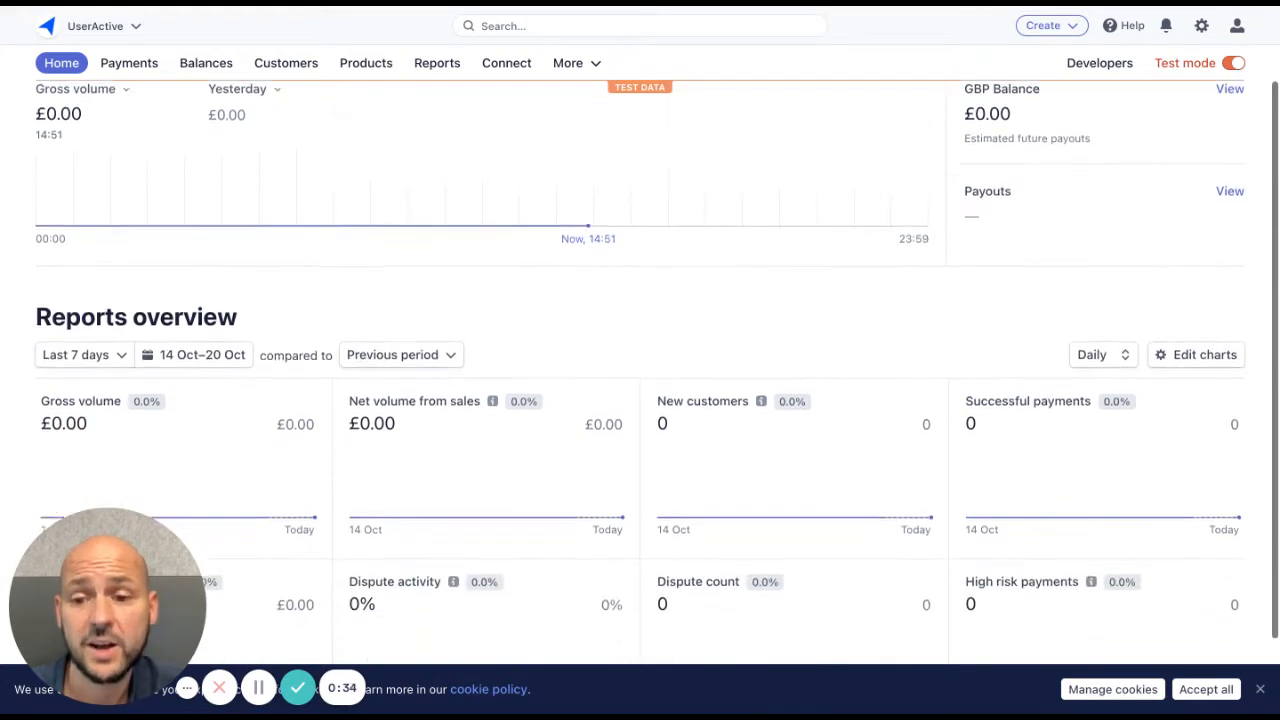
scroll(down, 3)
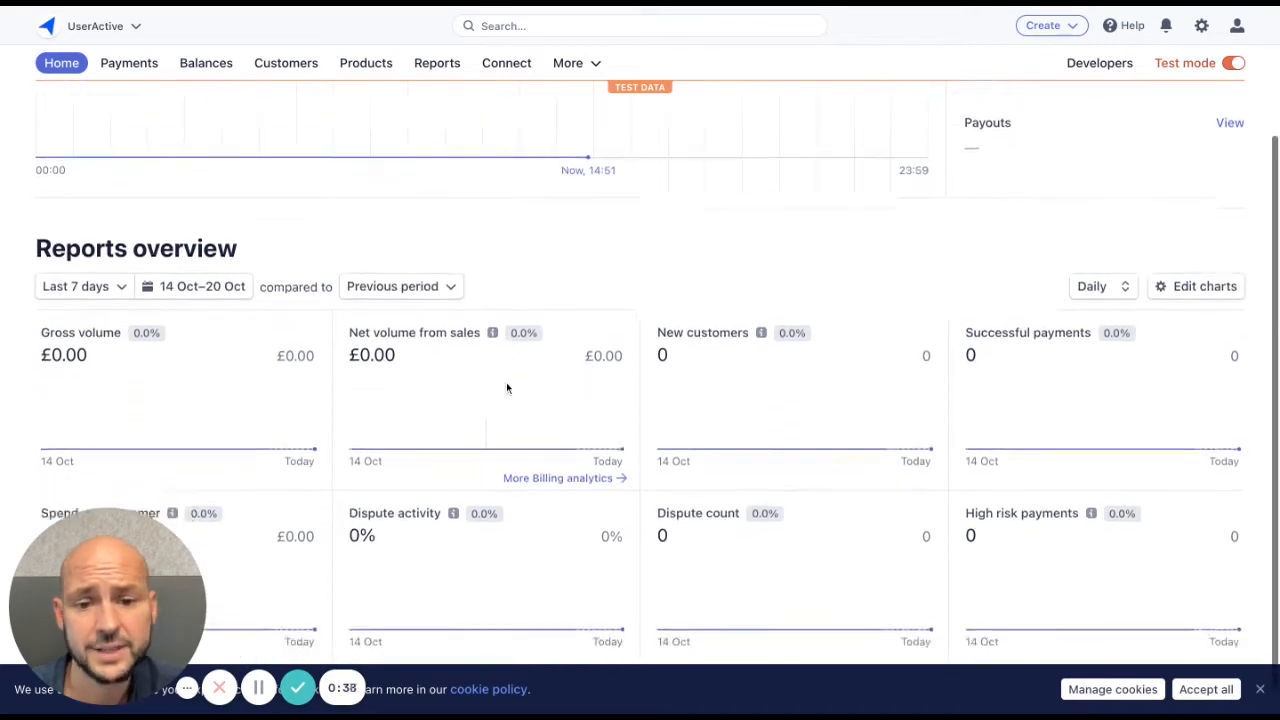
scroll(up, 3)
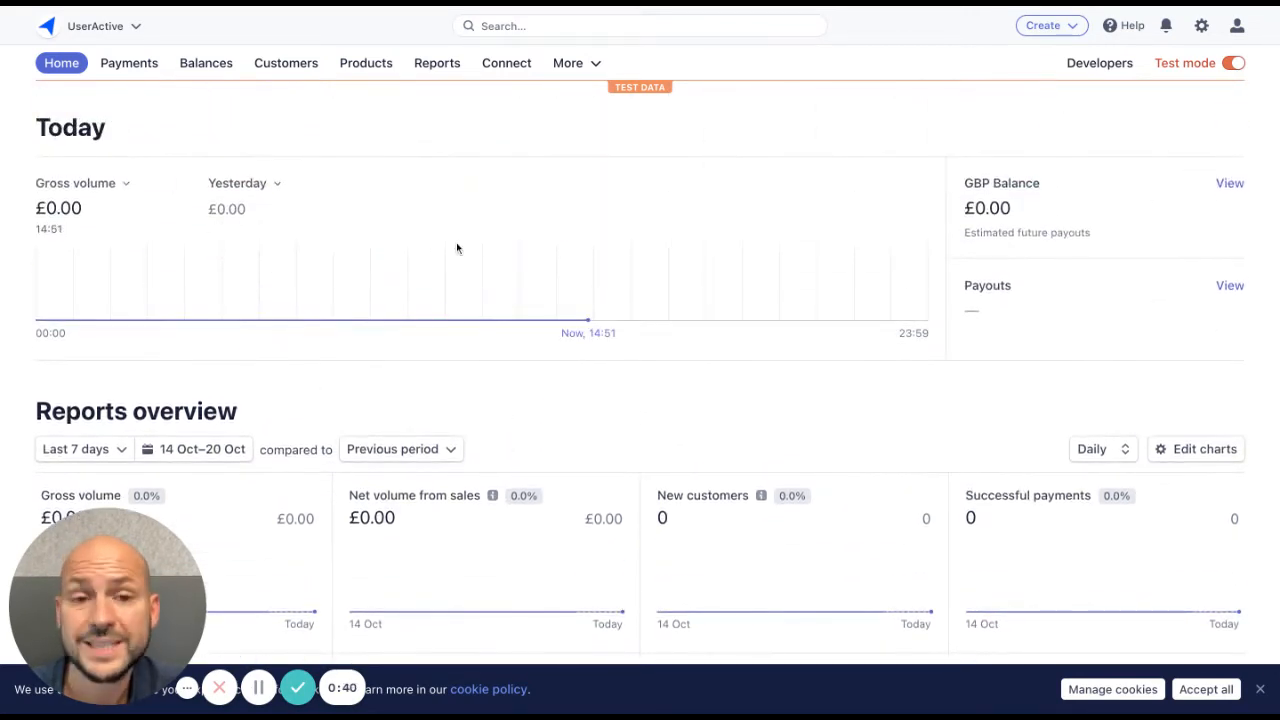
mouse_move(556, 384)
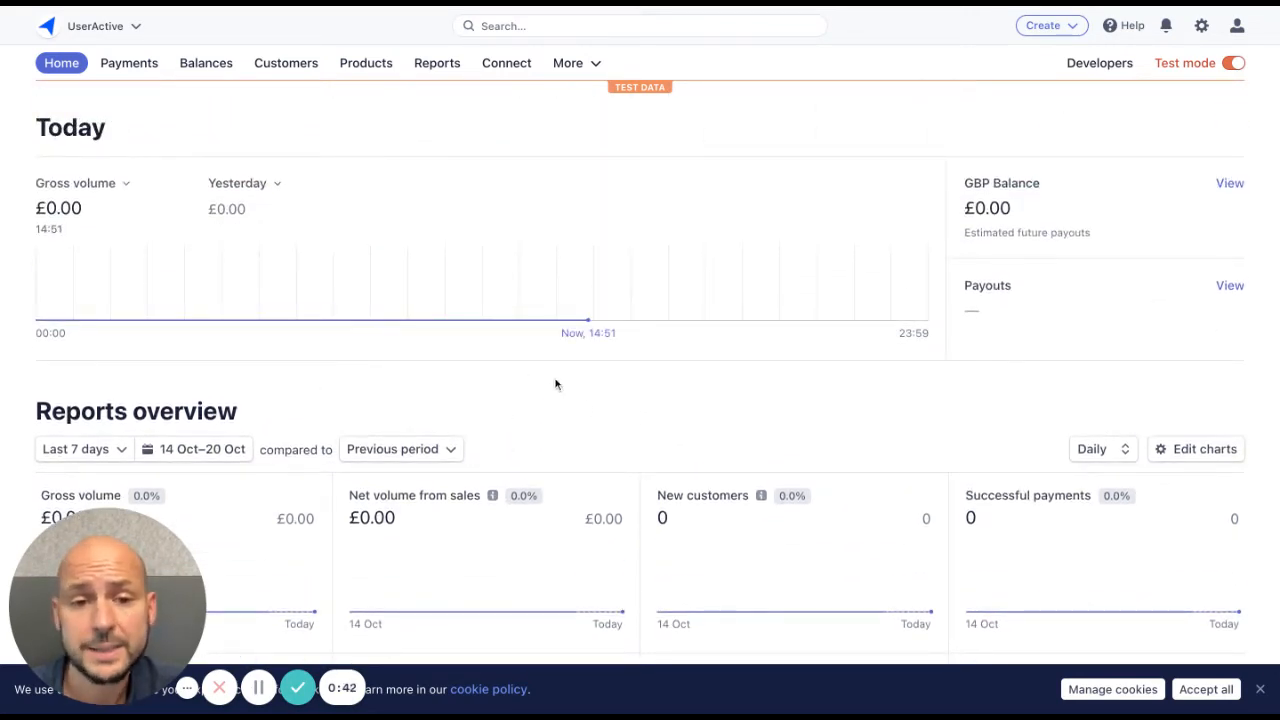
mouse_move(584, 408)
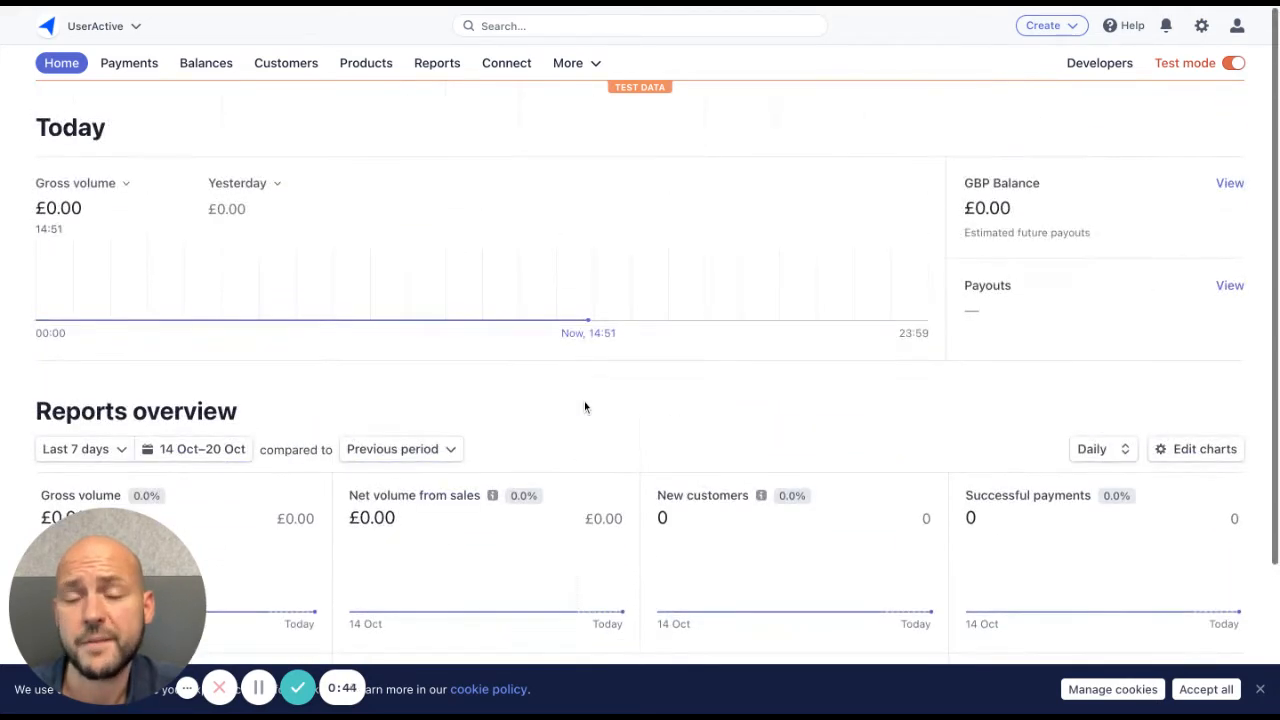
mouse_move(208, 192)
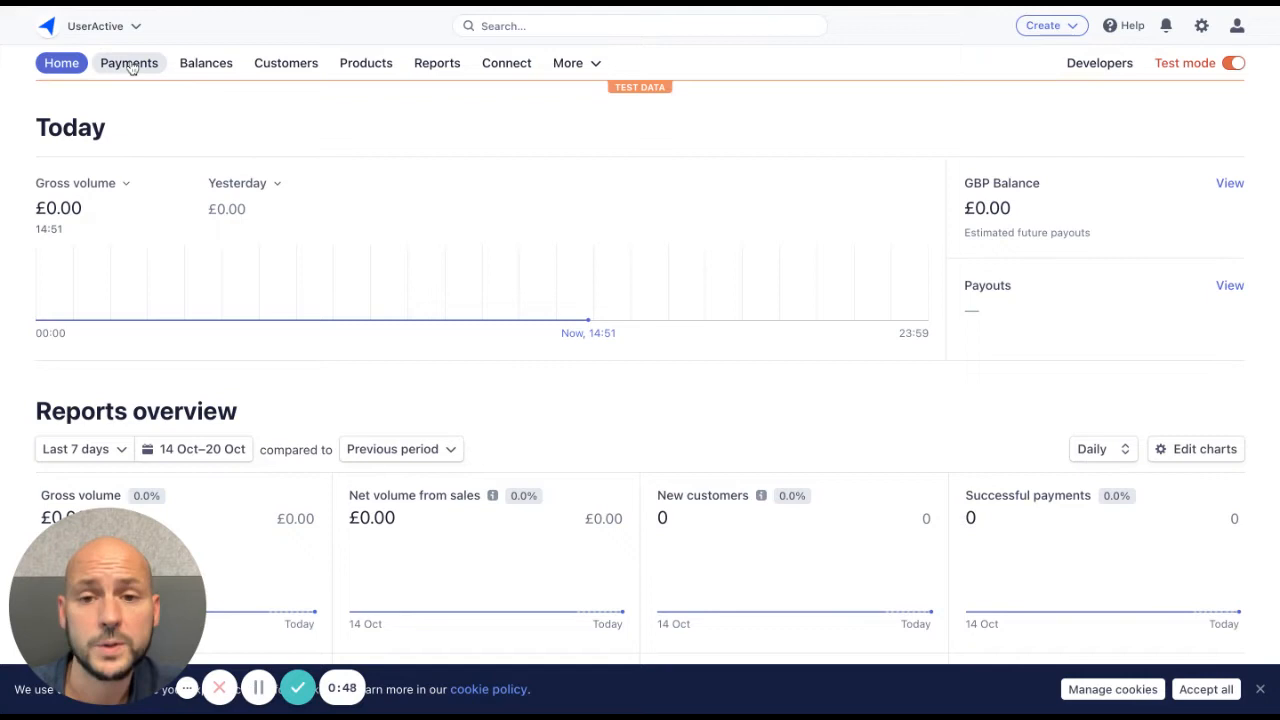
click(128, 62)
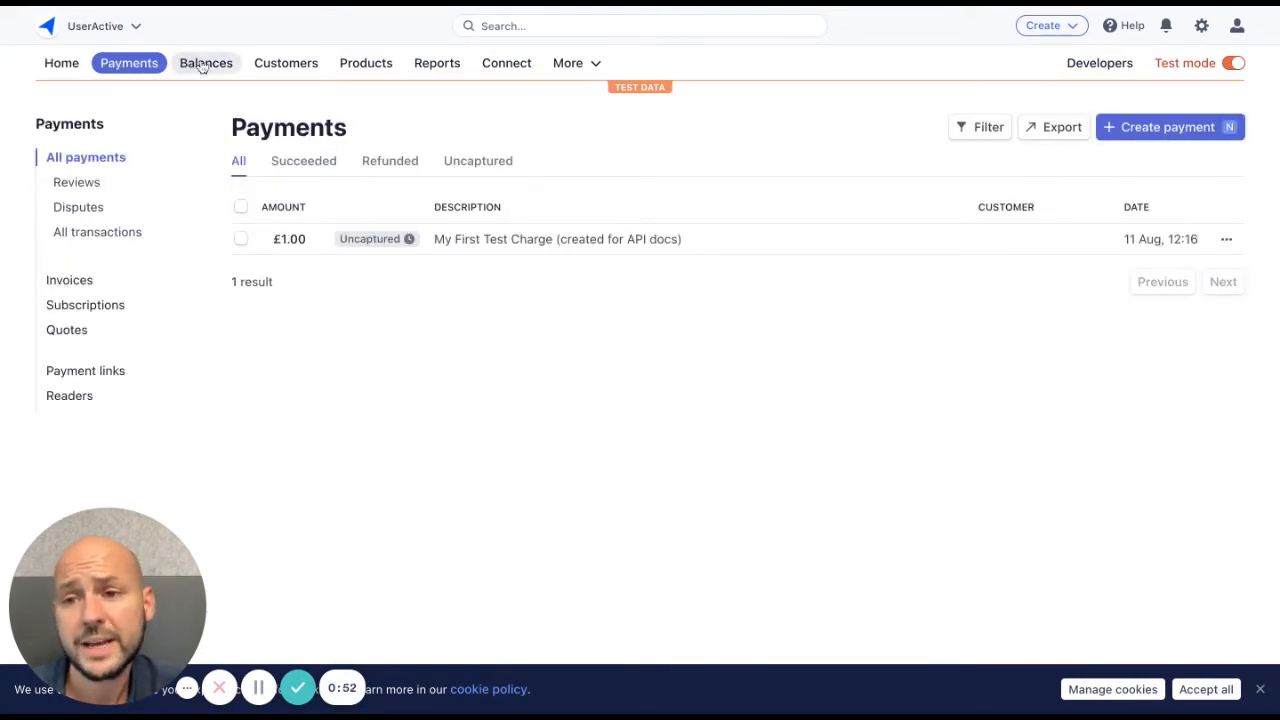
mouse_move(76, 176)
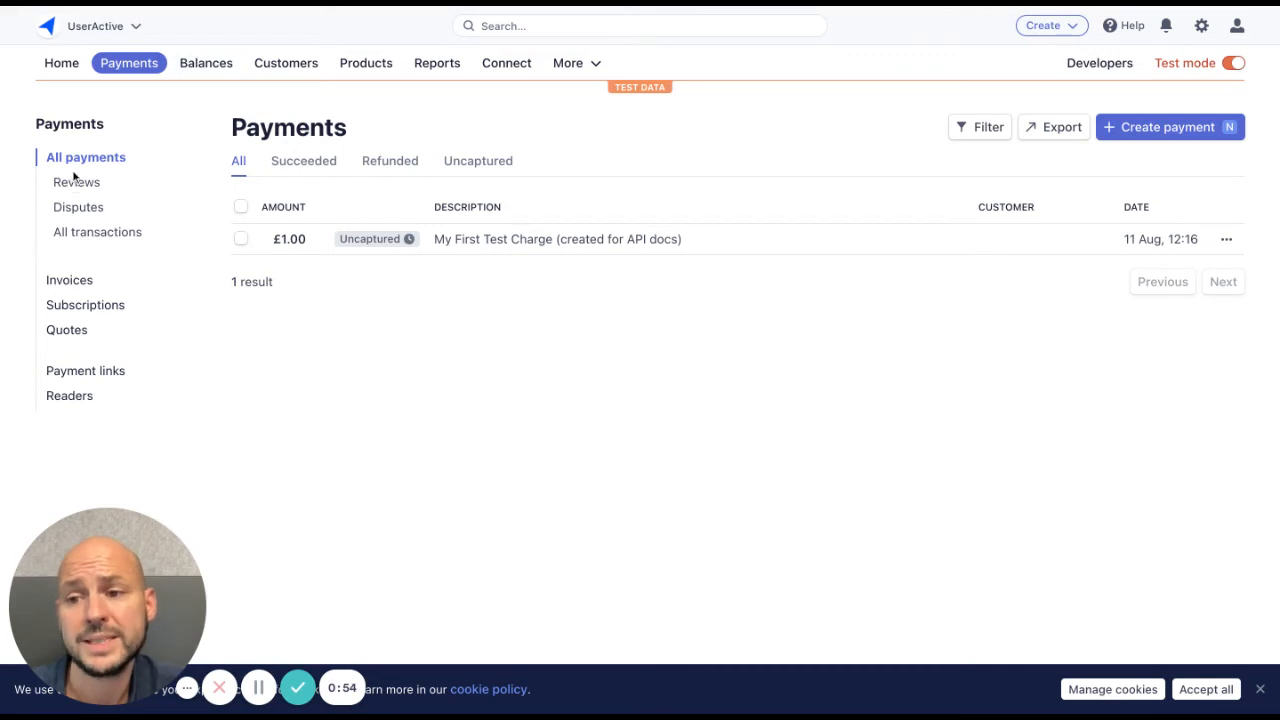
- Visit the payments awaiting review and then the payment disputes list
click(76, 182)
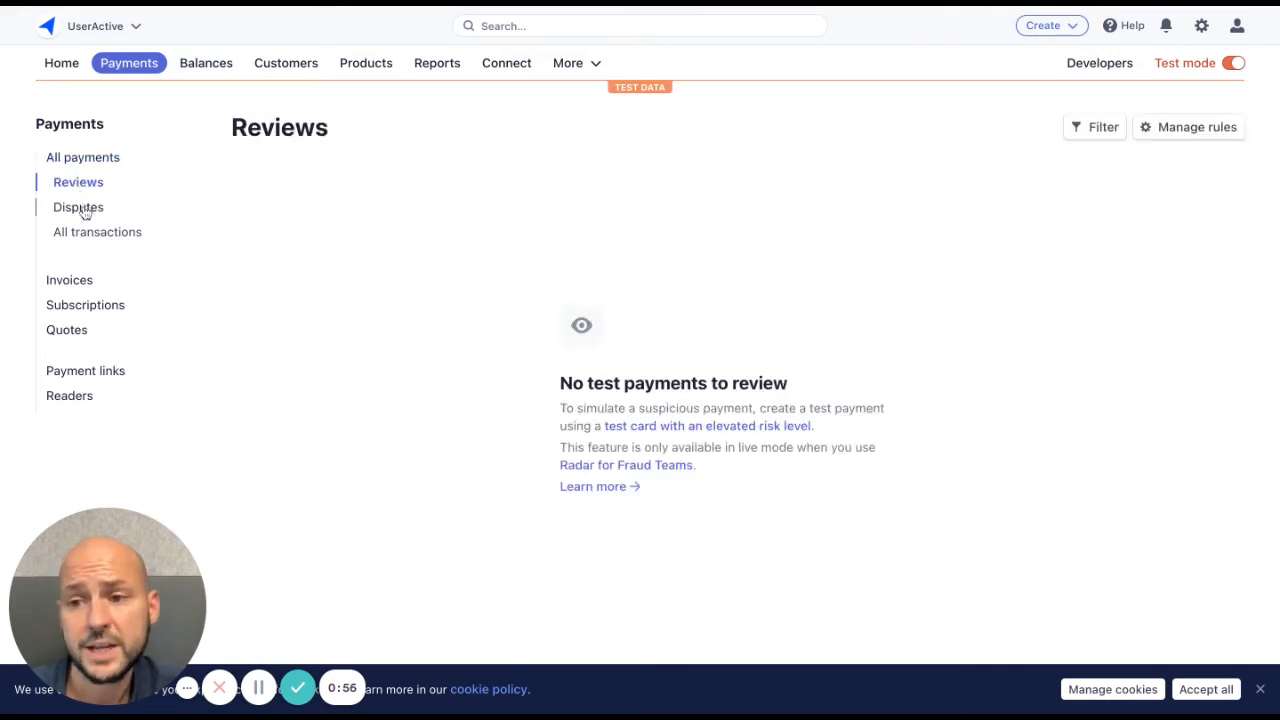
click(84, 156)
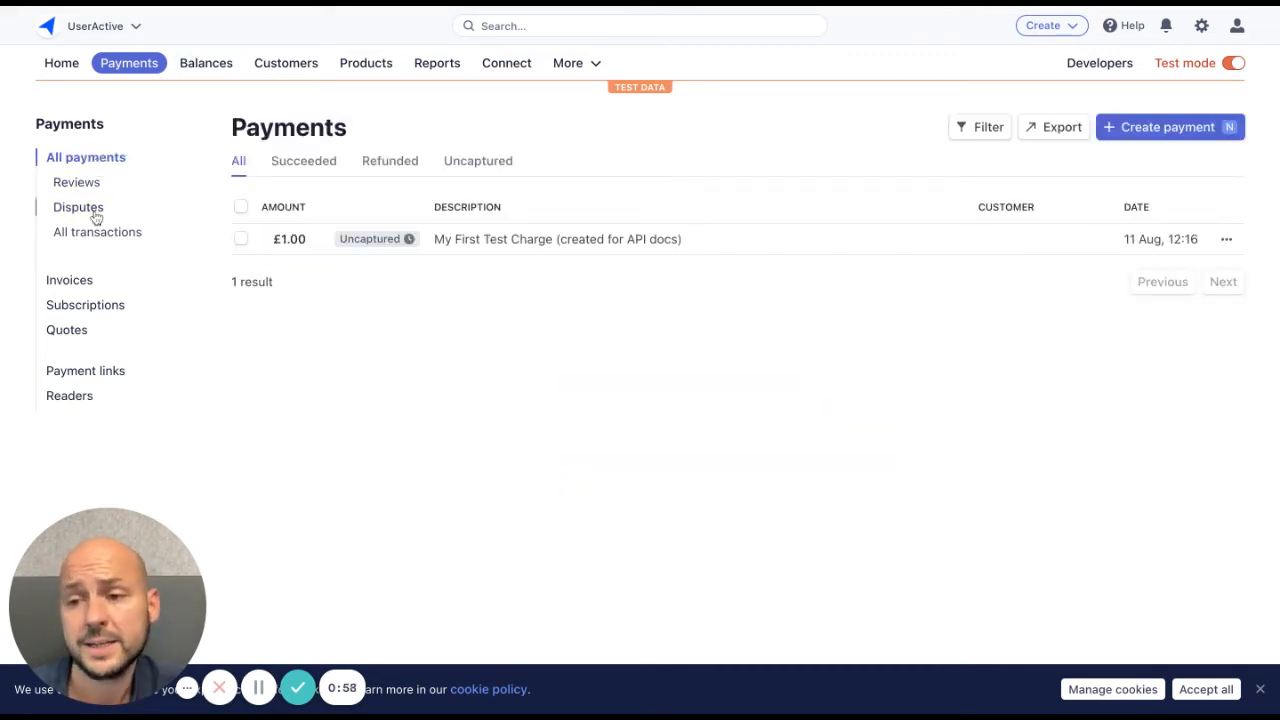
click(78, 206)
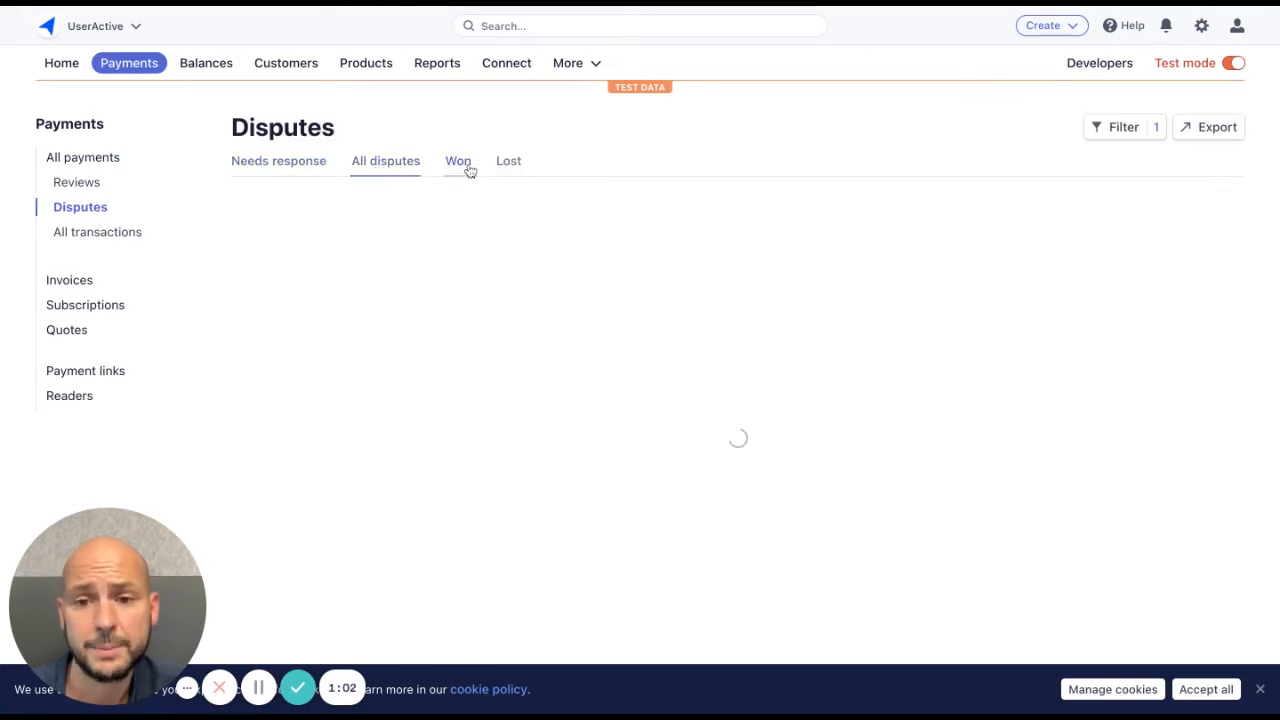
- Review disputes by status: Lost, Needs response, All, ending on Won
click(508, 160)
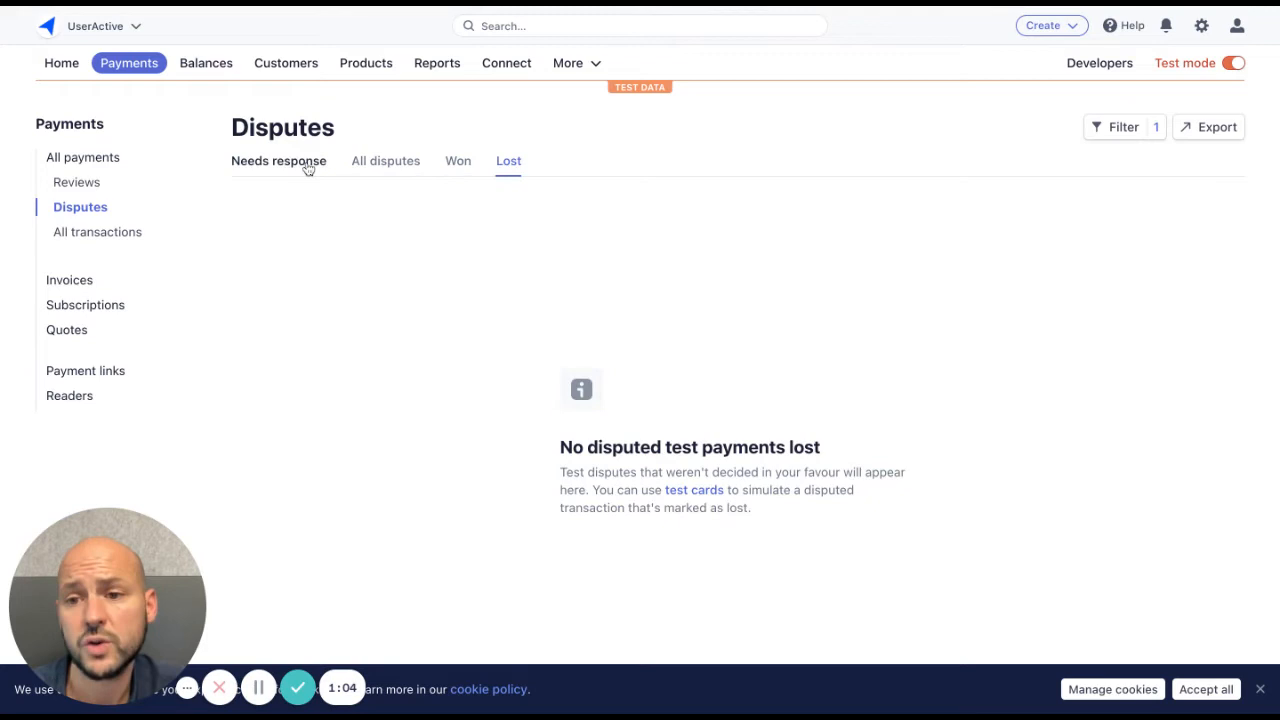
click(278, 160)
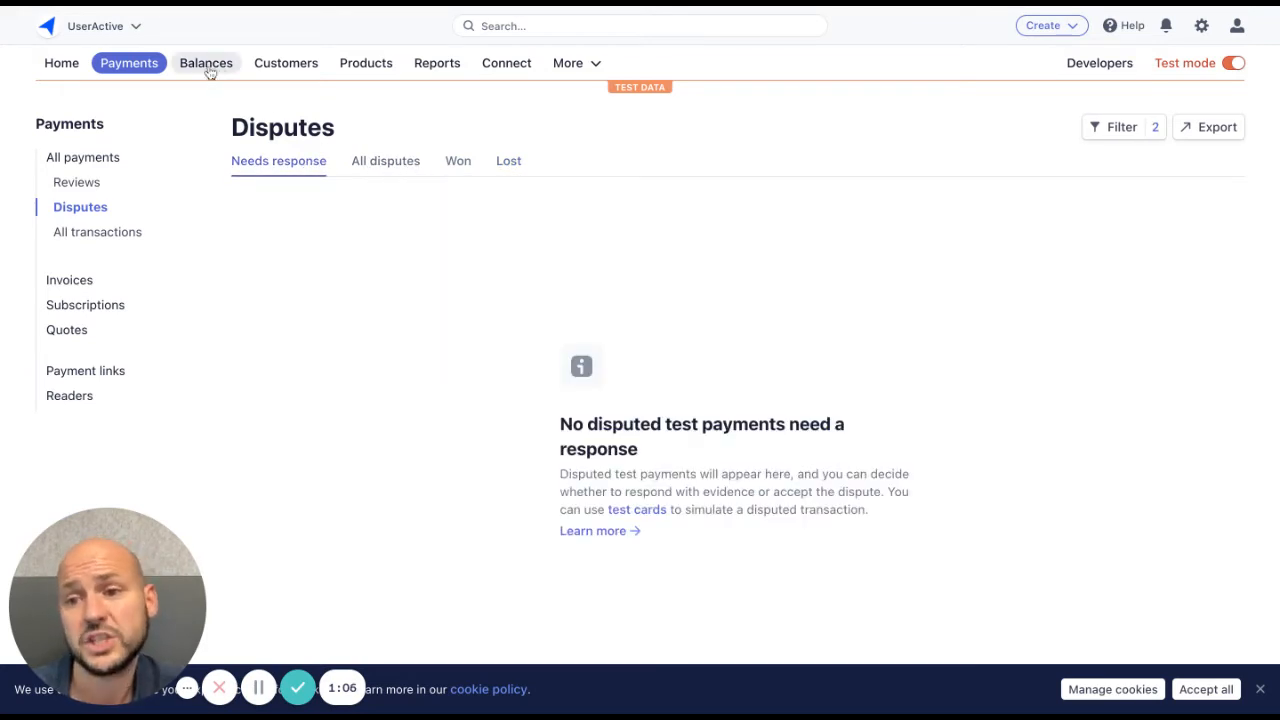
mouse_move(384, 164)
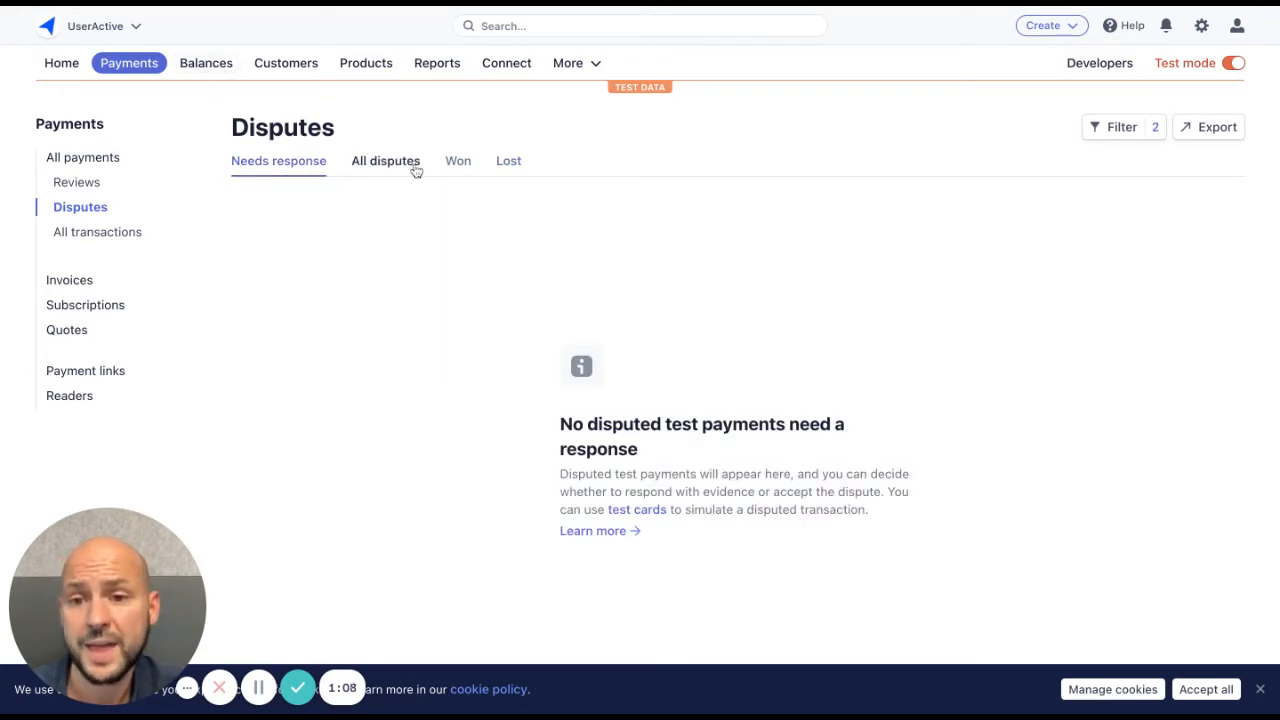
click(458, 160)
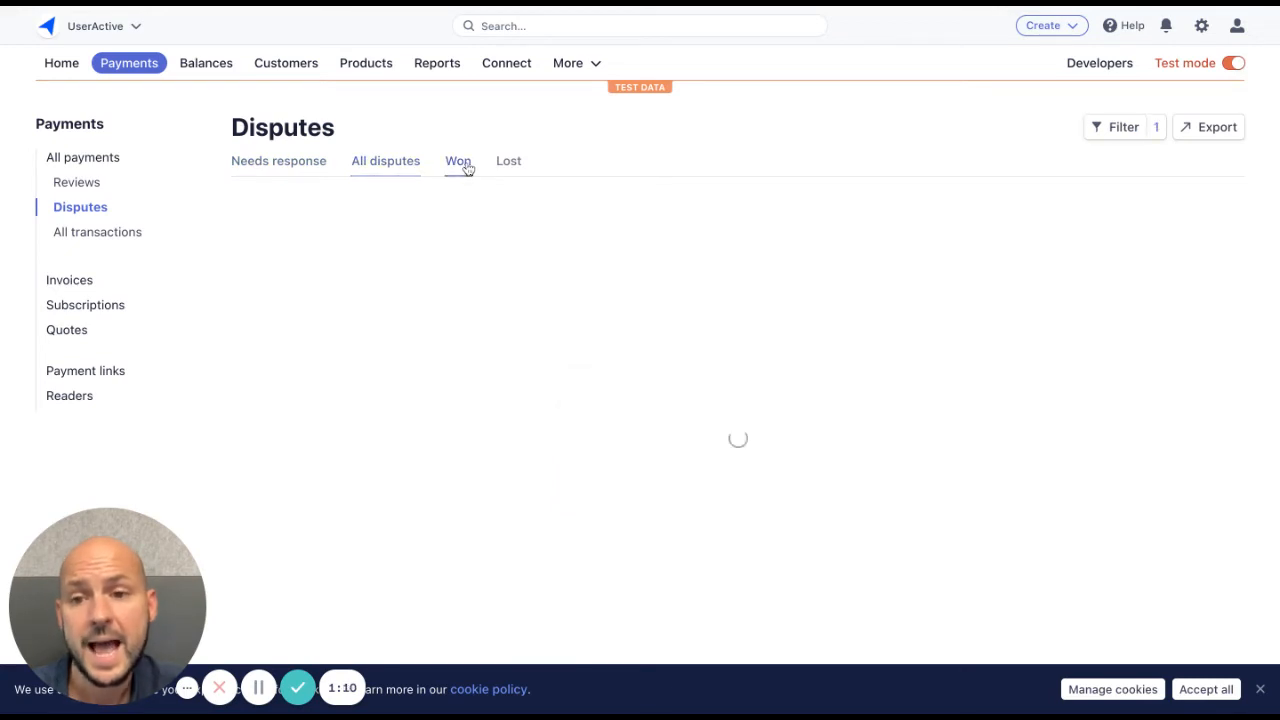
click(456, 160)
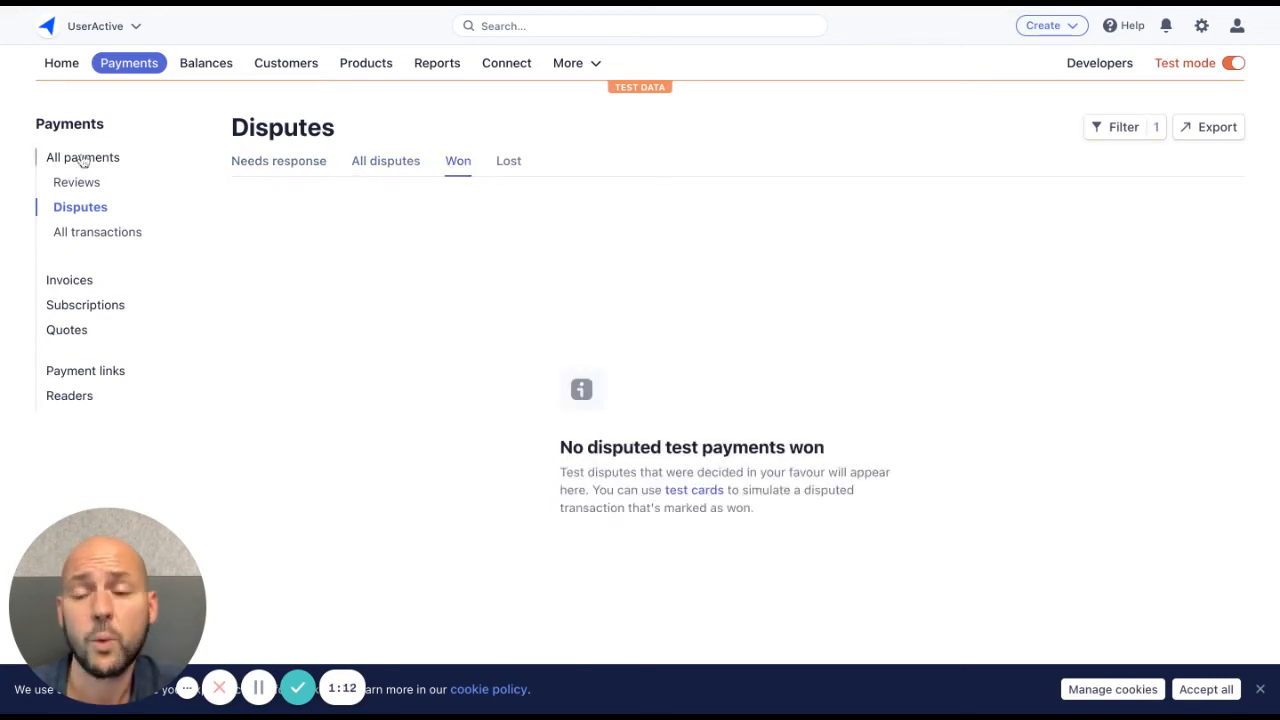
mouse_move(180, 200)
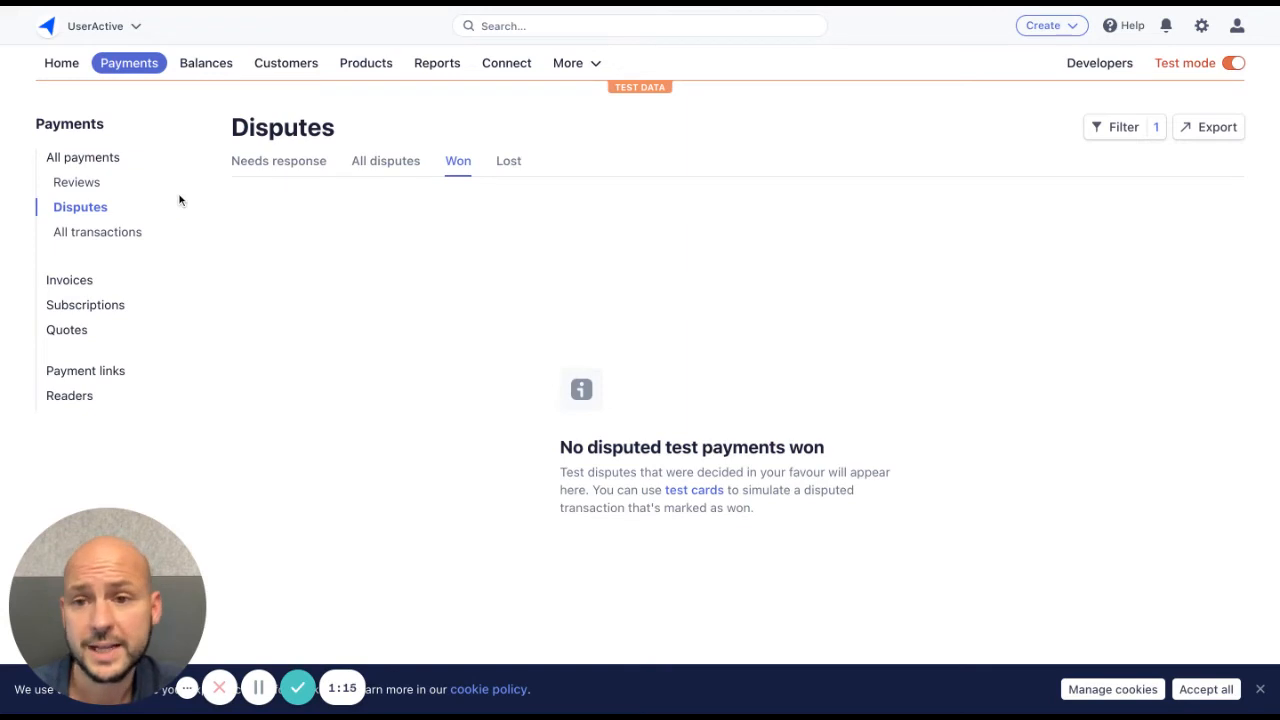
- Visit Balances, Customers and Products, then bring up the More products and features menu
click(204, 62)
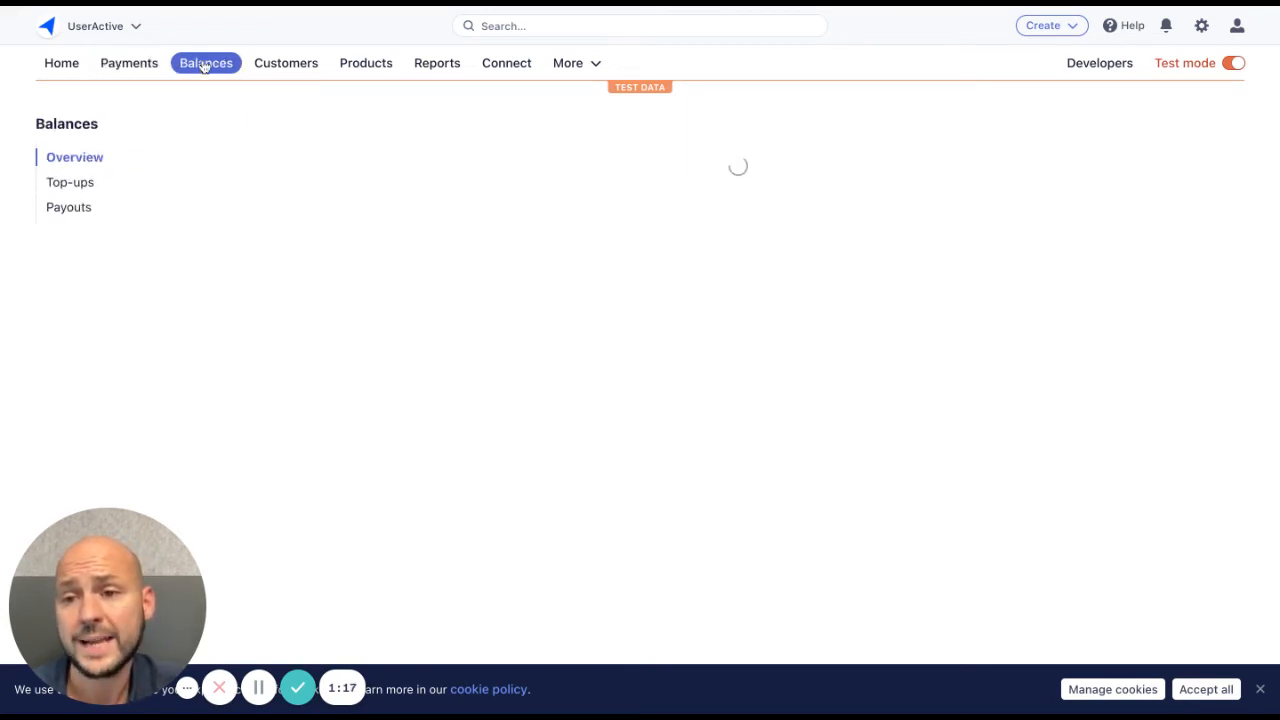
click(286, 62)
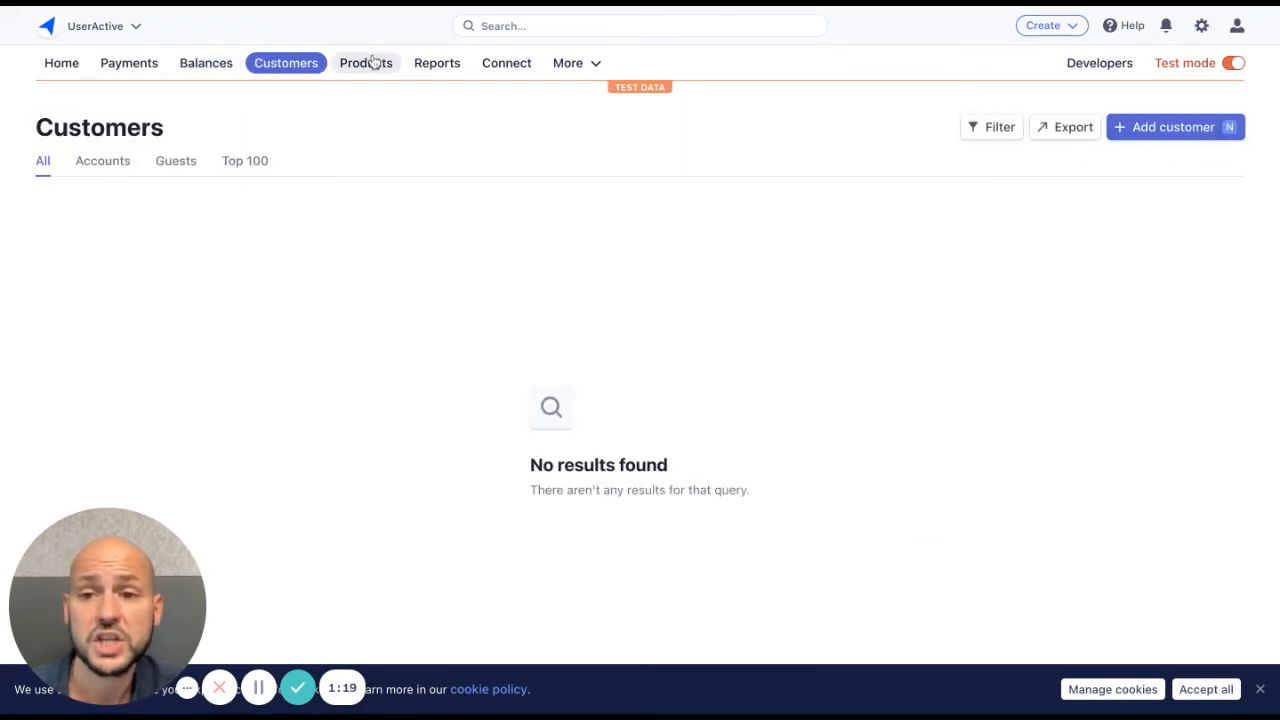
click(366, 62)
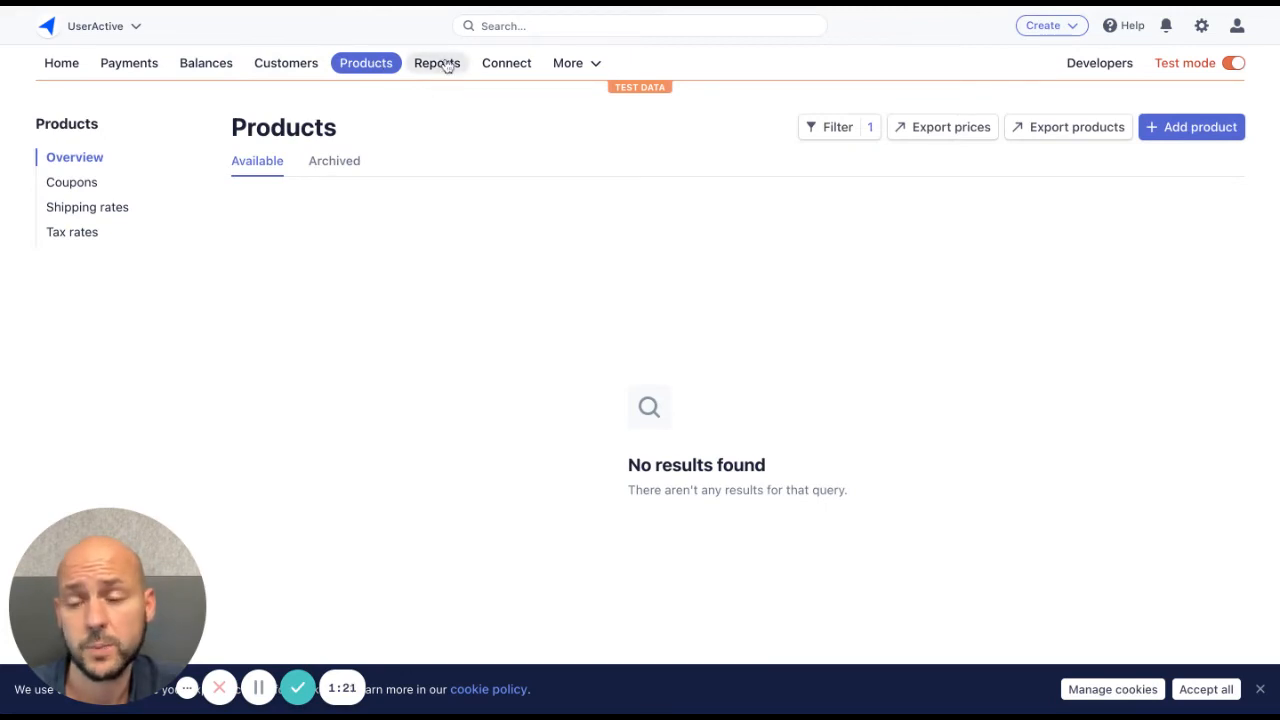
mouse_move(284, 62)
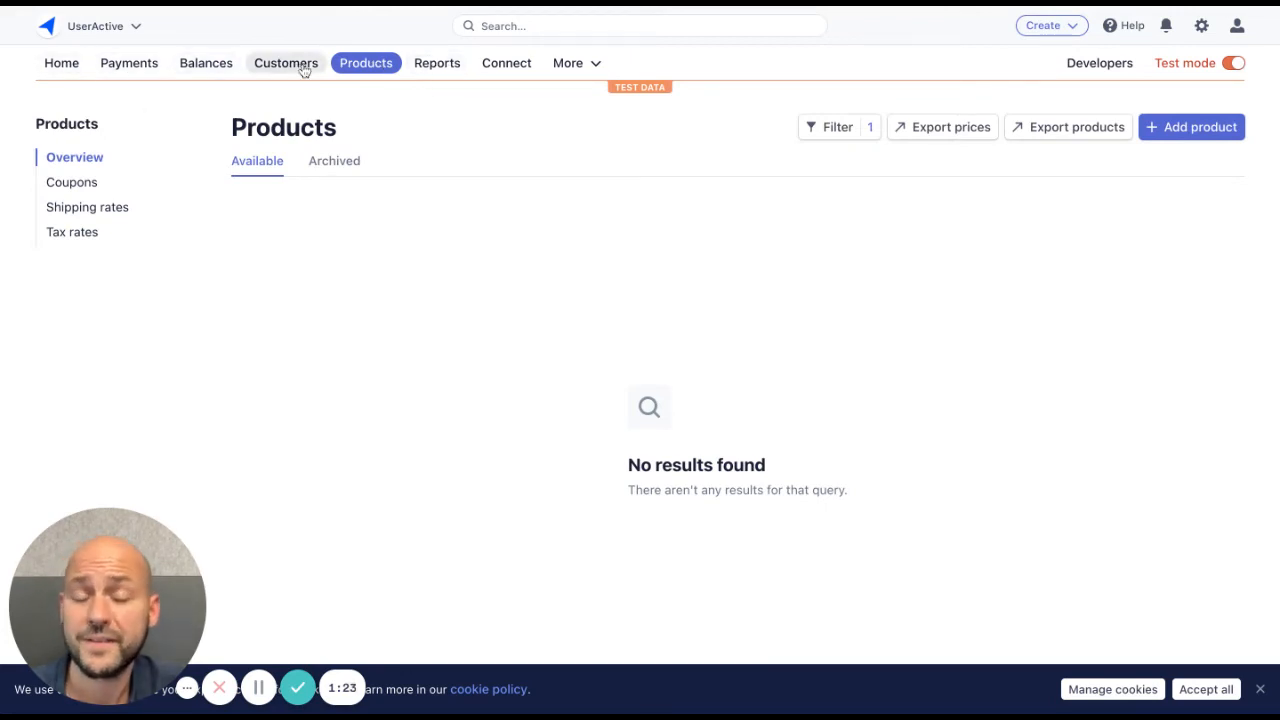
mouse_move(582, 68)
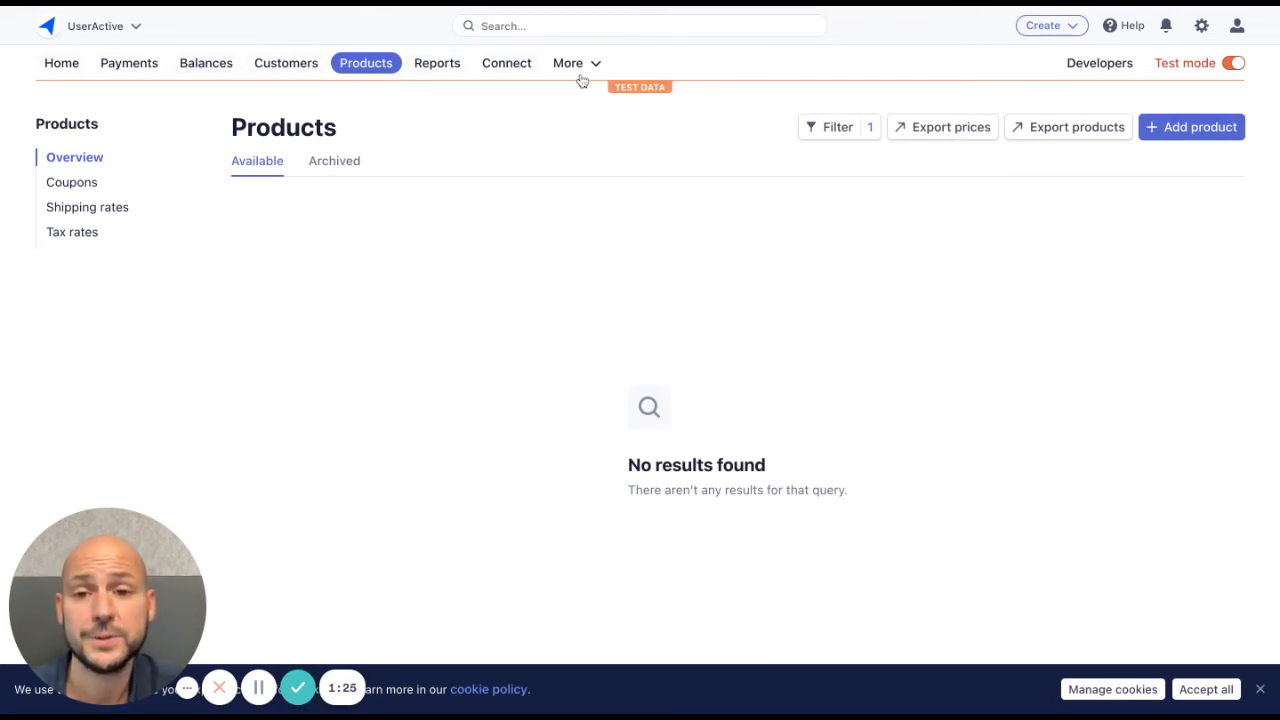
click(576, 62)
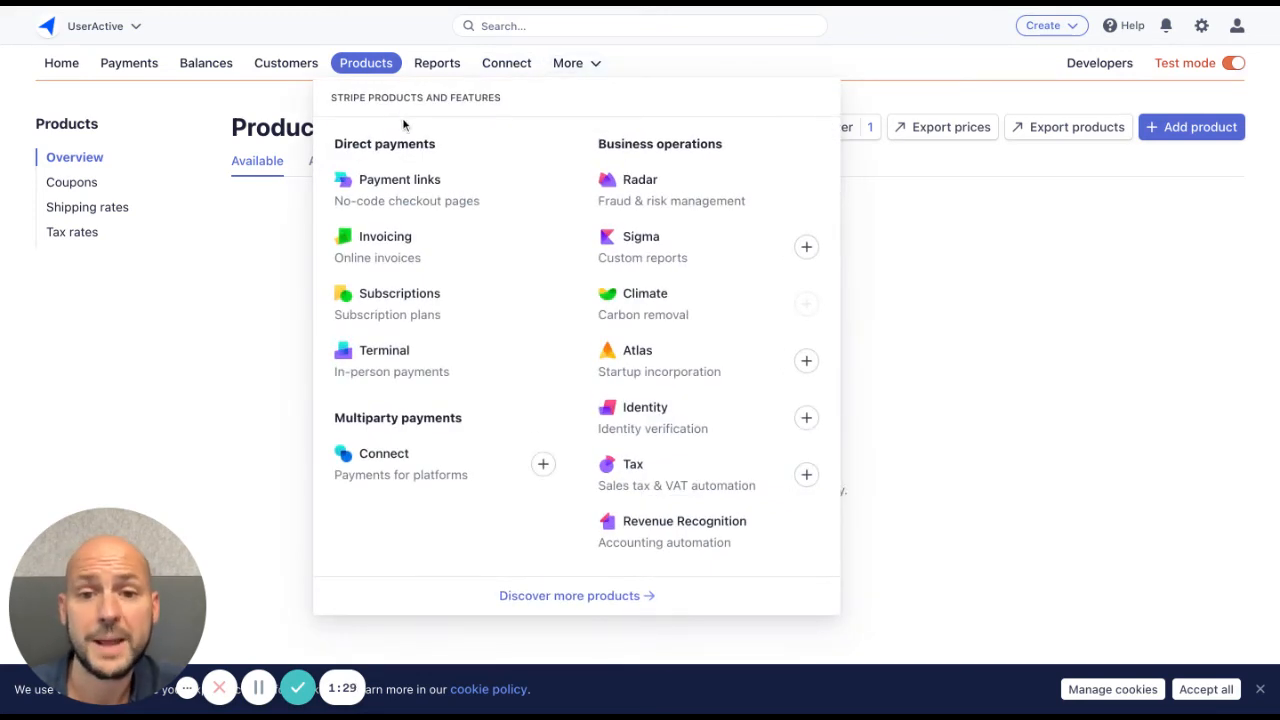
mouse_move(420, 382)
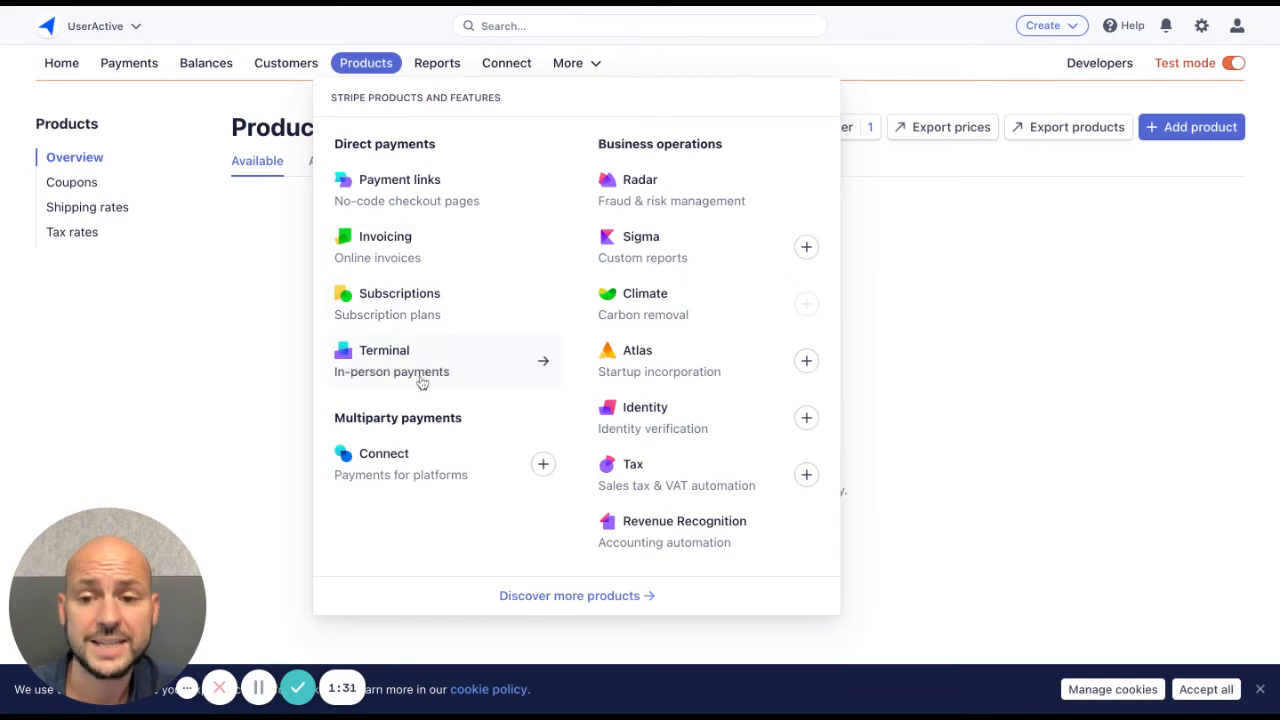
mouse_move(400, 304)
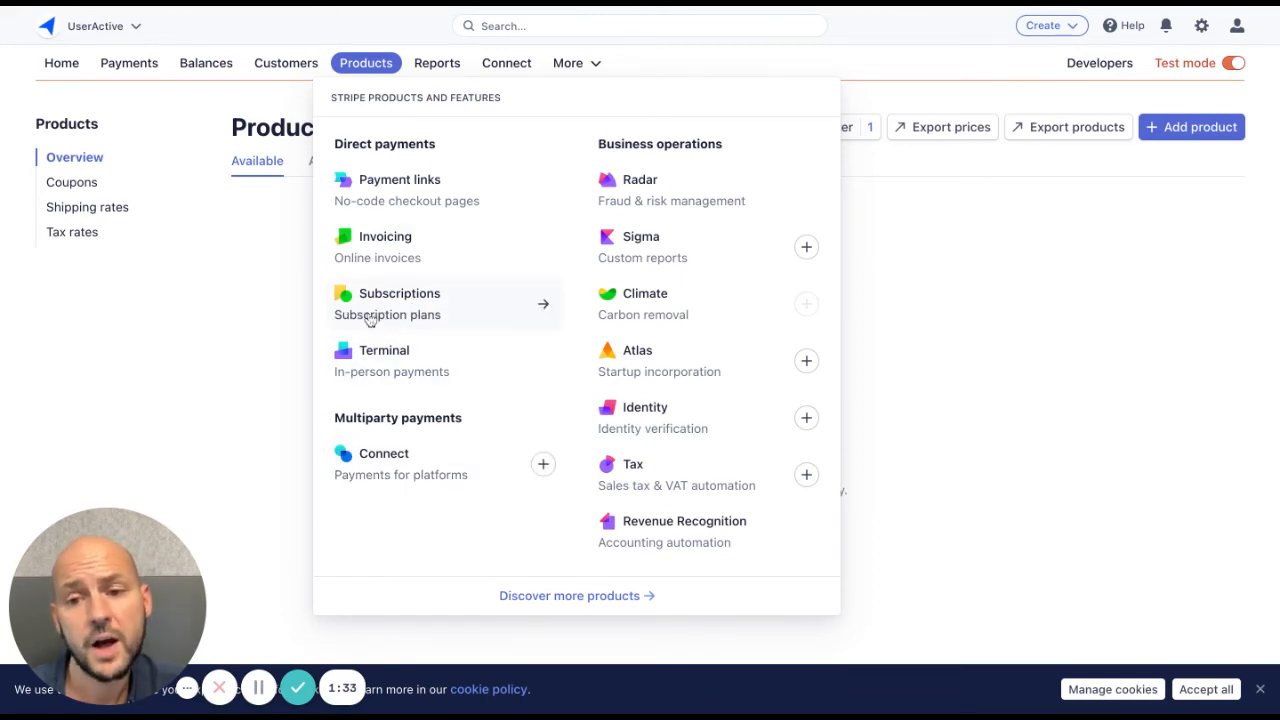
mouse_move(400, 190)
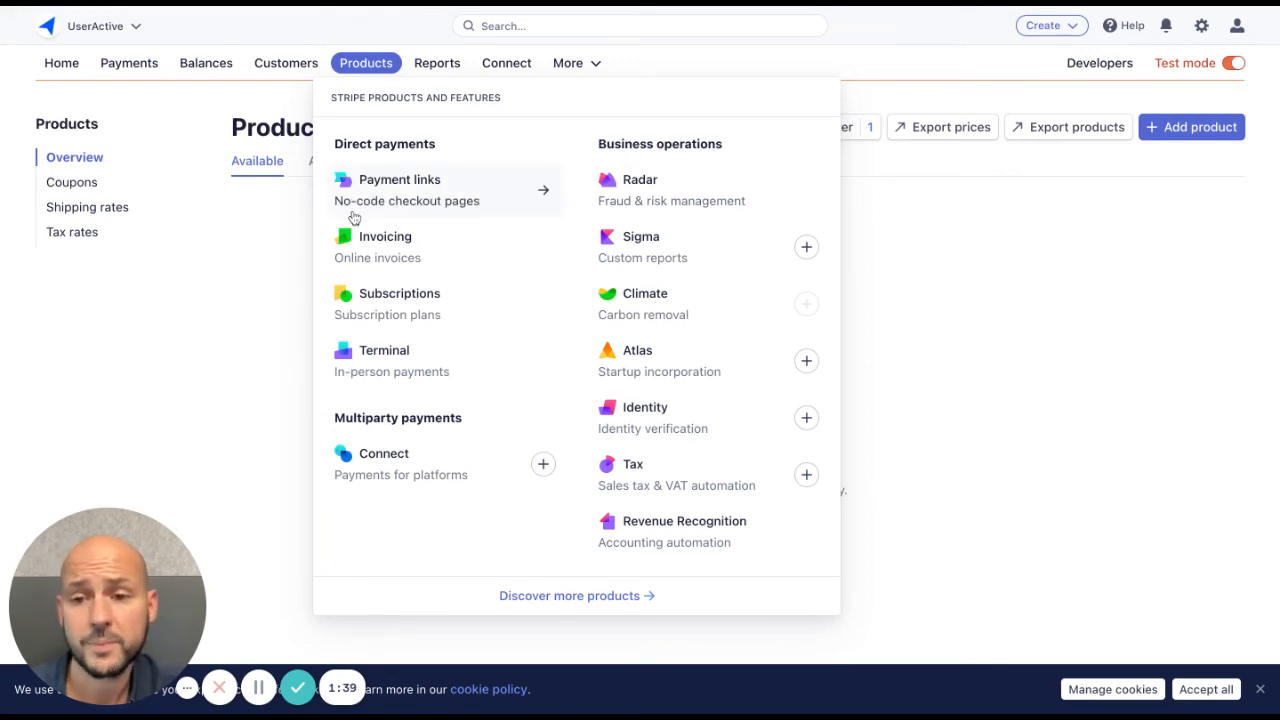
mouse_move(376, 390)
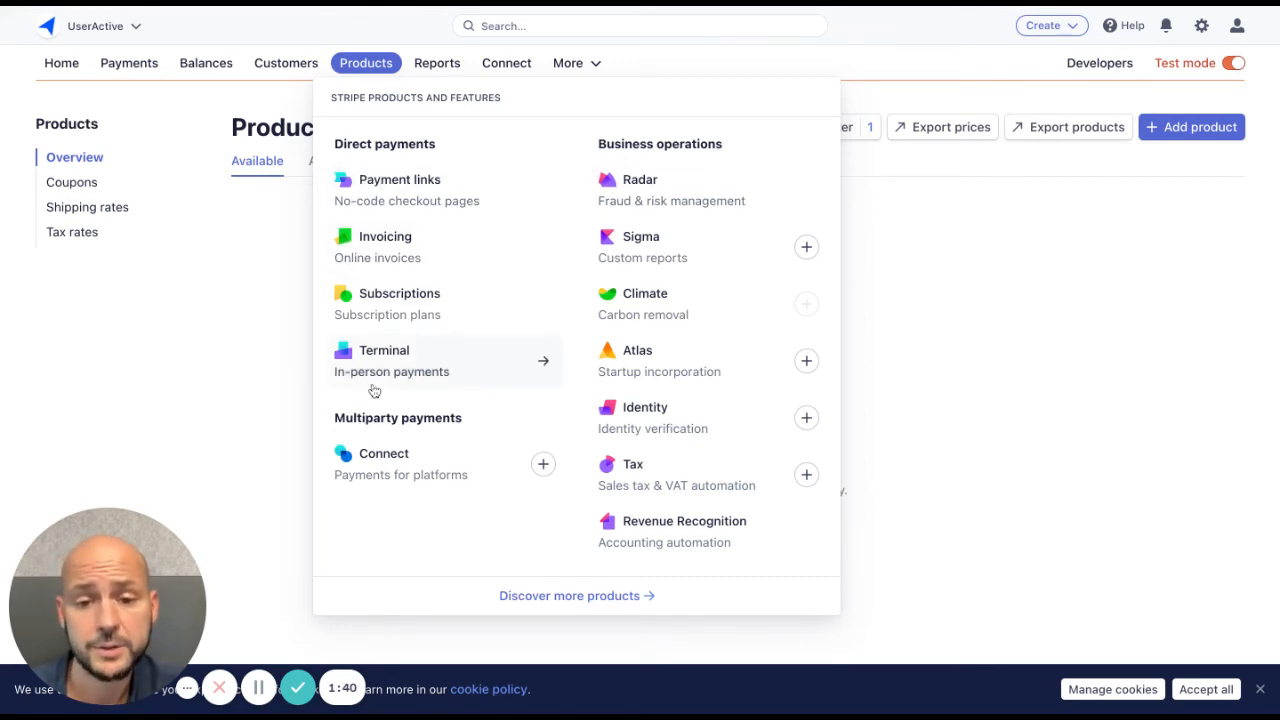
mouse_move(660, 424)
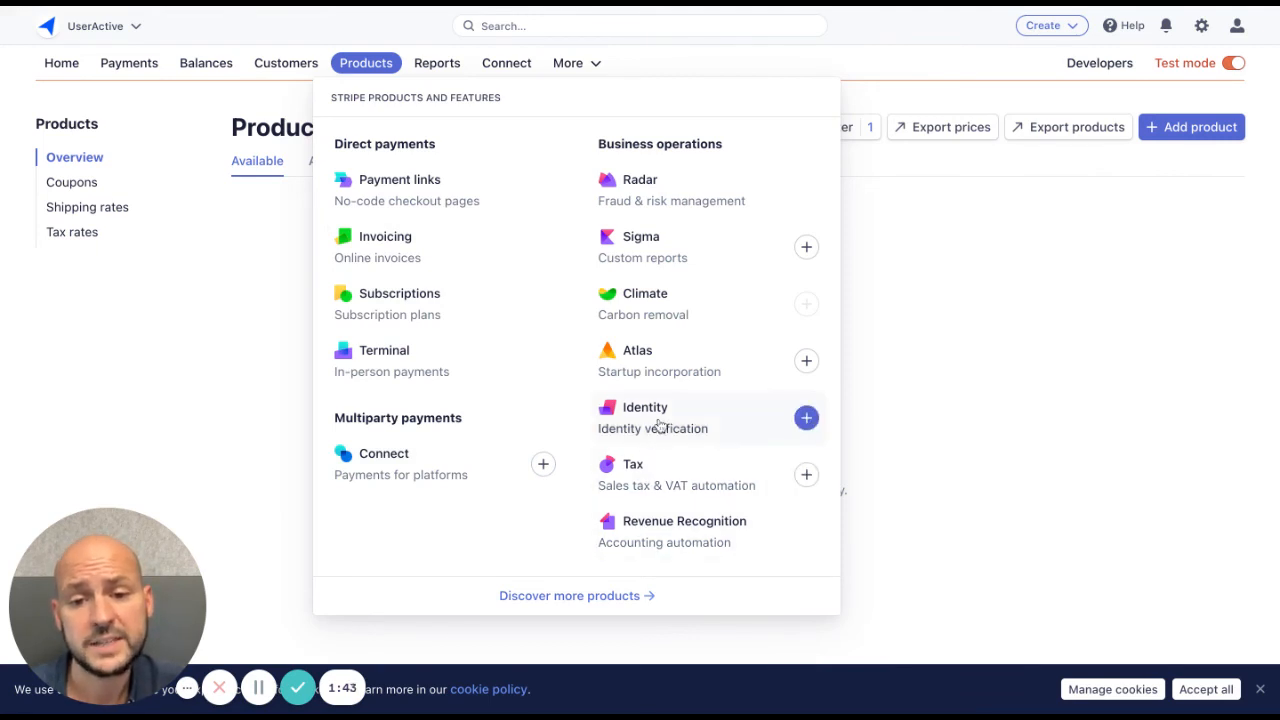
mouse_move(680, 190)
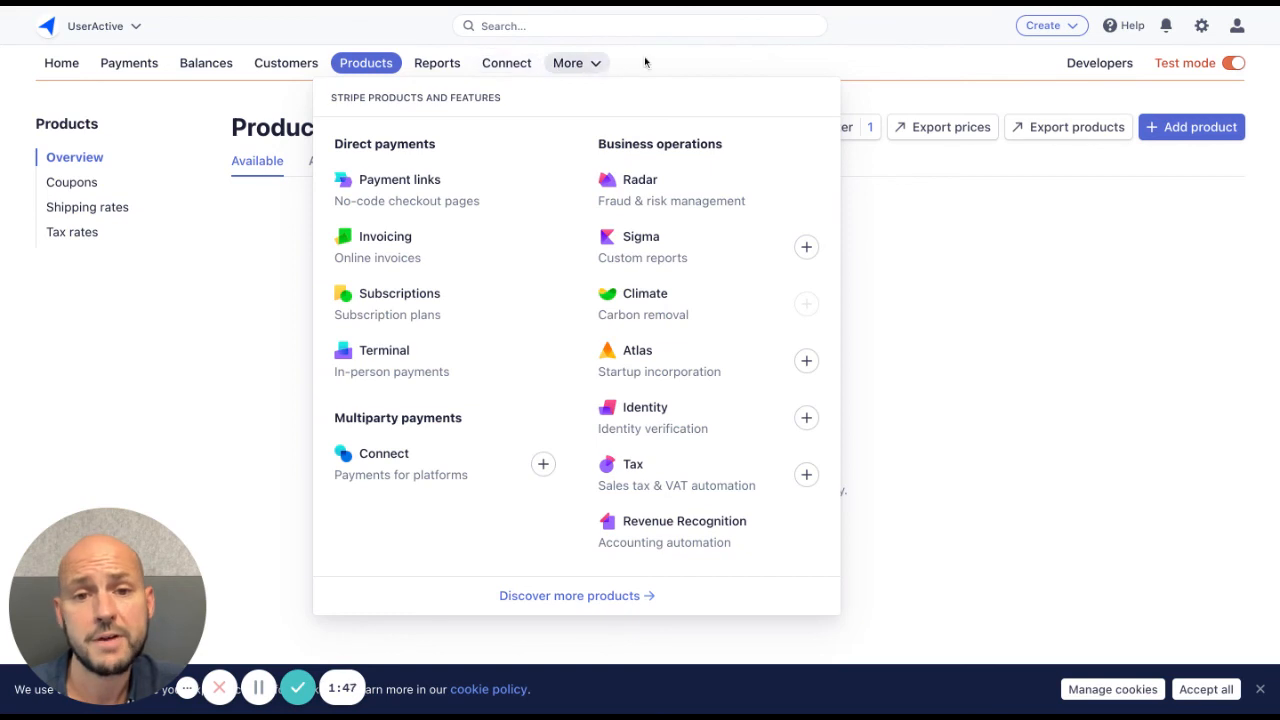
mouse_move(660, 268)
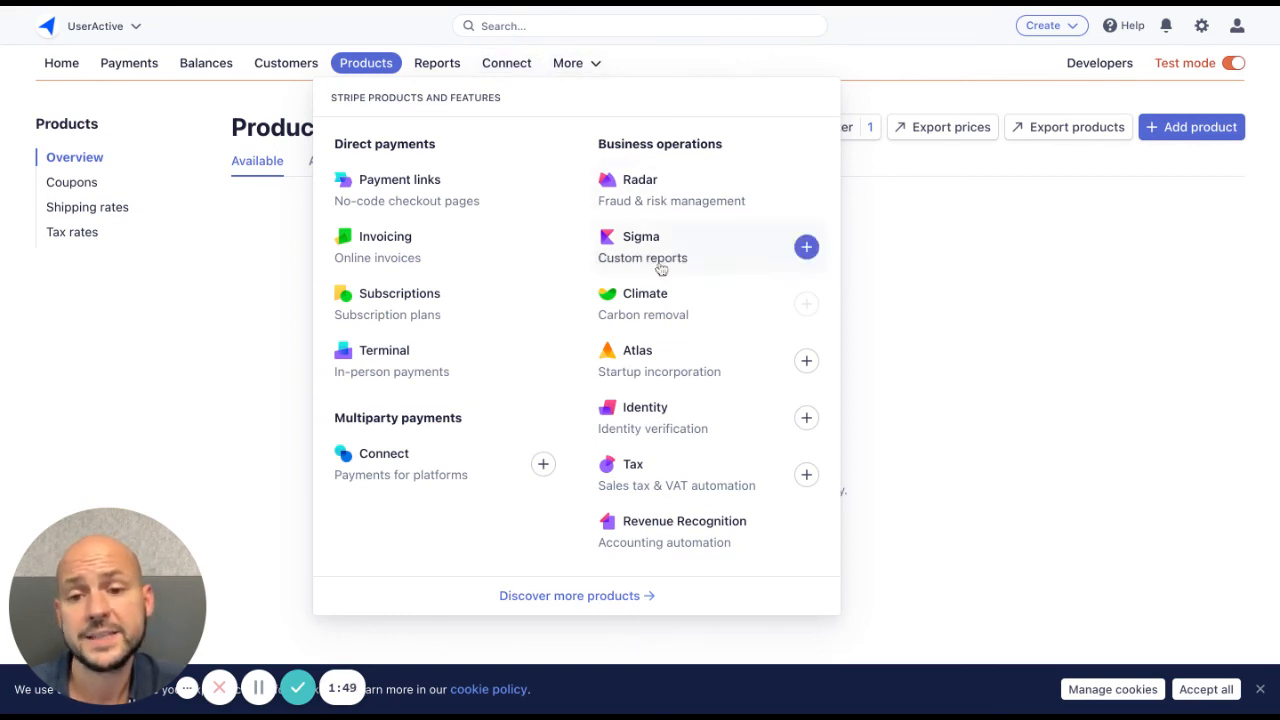
mouse_move(648, 330)
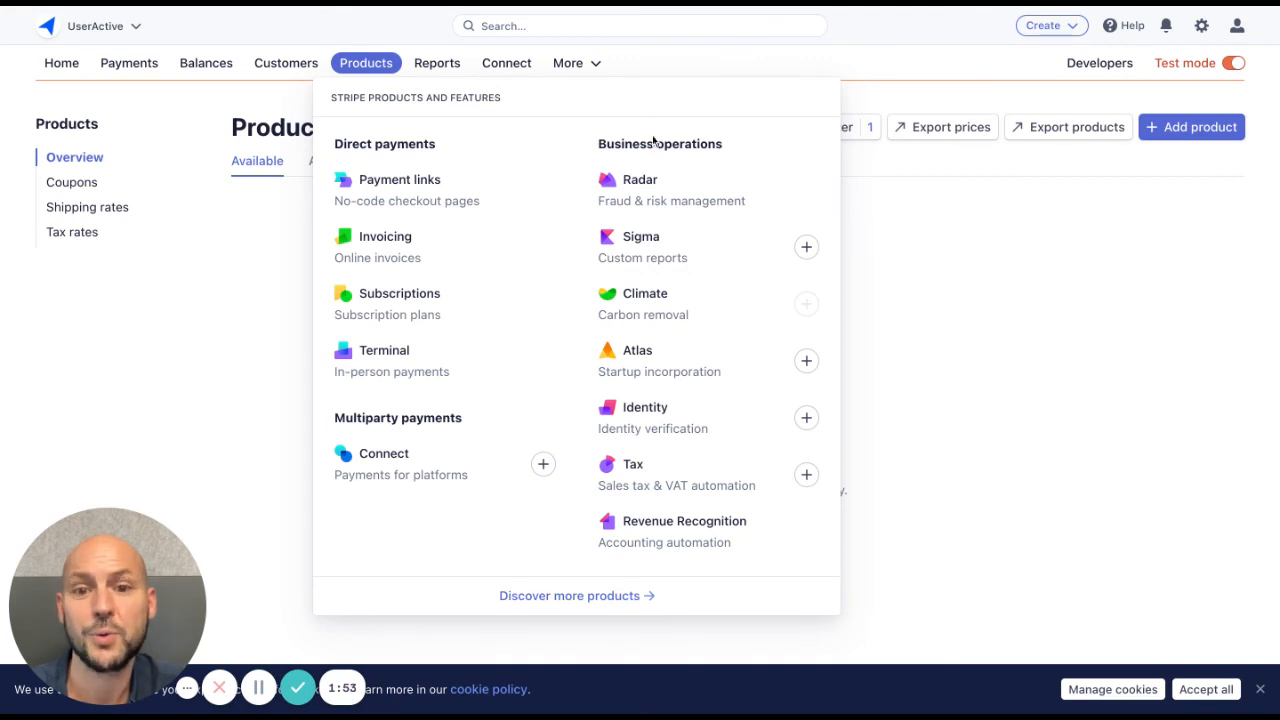
- Dismiss the products and features menu to return to the empty Products overview
click(956, 62)
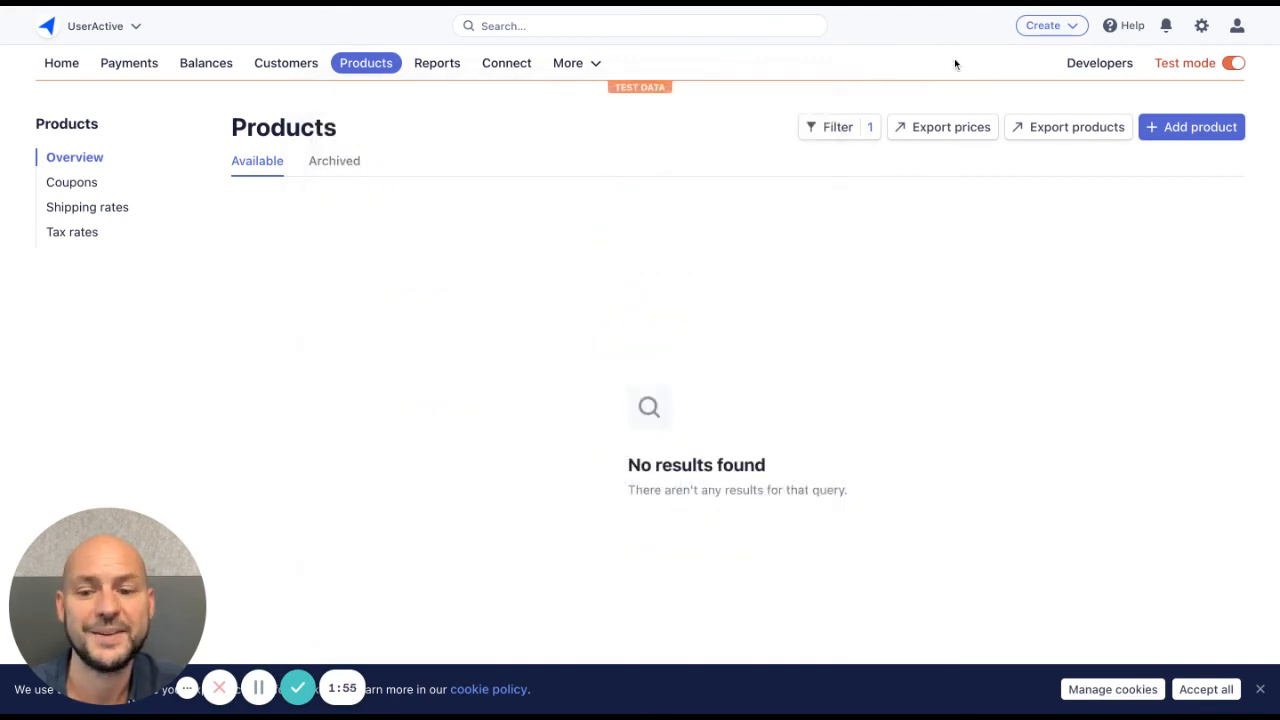